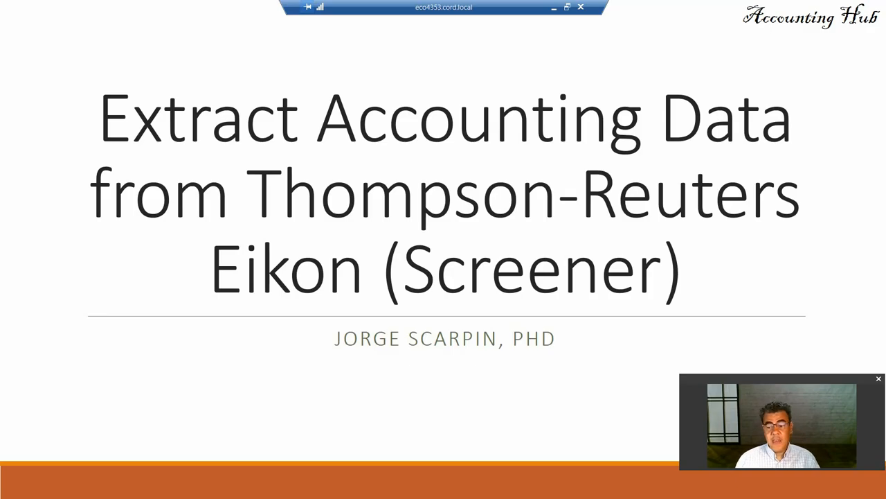
# Leave the PowerPoint title slide on extracting accounting data and bring up the Eikon homepage
pyautogui.press('alt+tab')
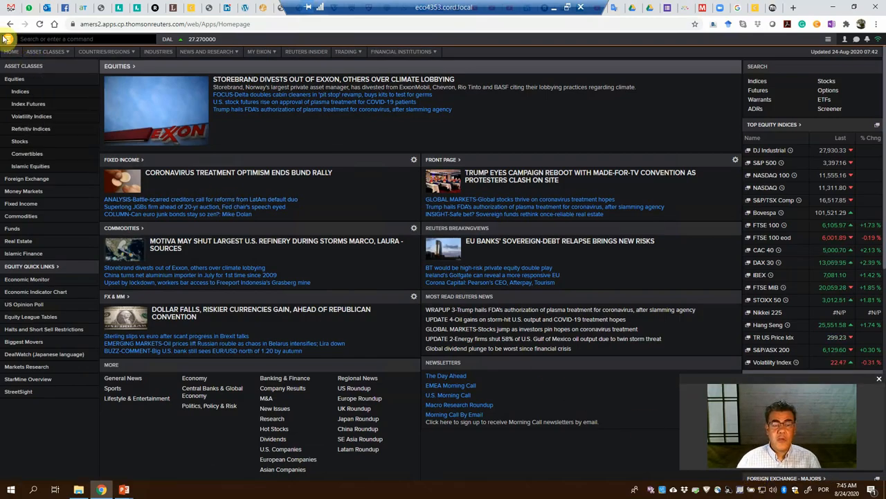
# Find 'screen' in the App Library and launch the Screener app
pyautogui.click(13, 50)
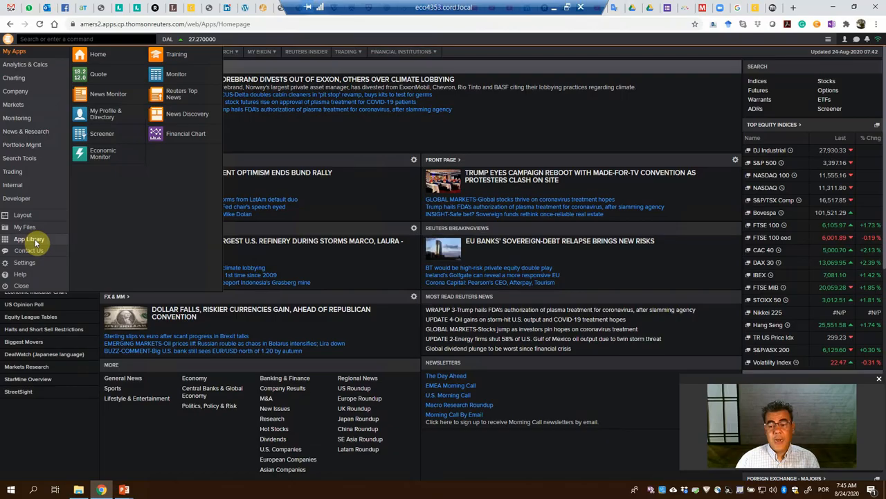
pyautogui.click(29, 239)
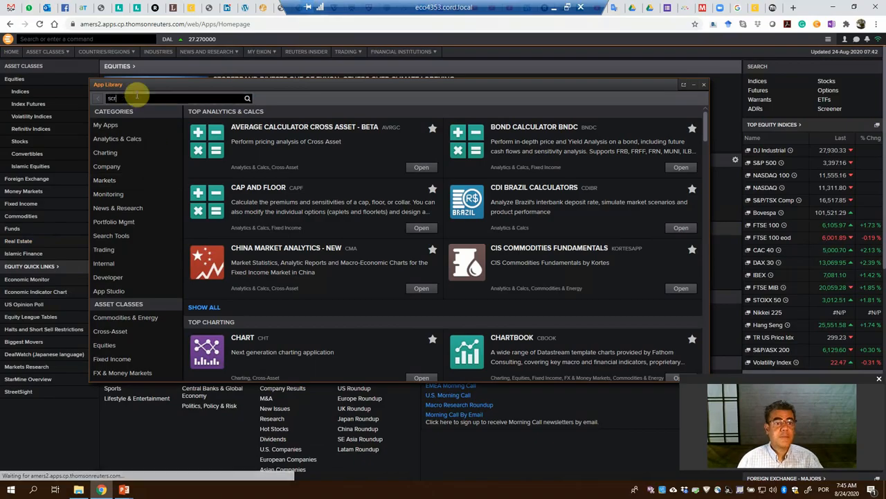
pyautogui.write('screen')
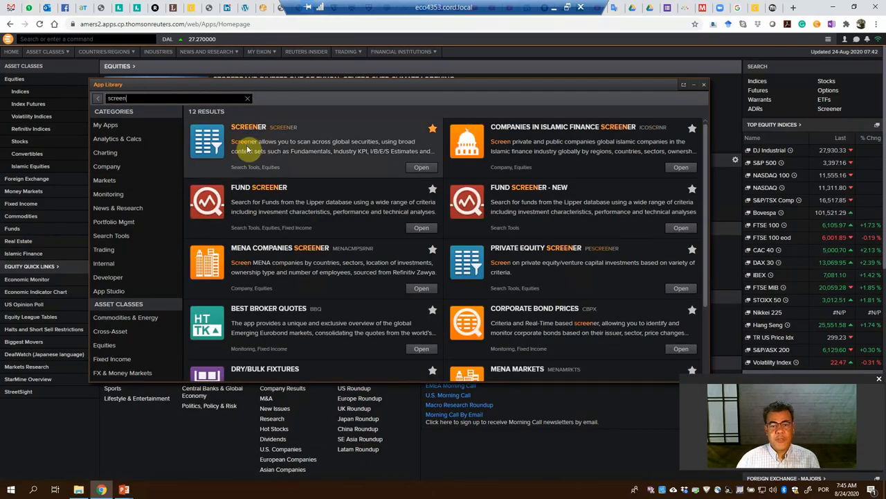
pyautogui.click(421, 167)
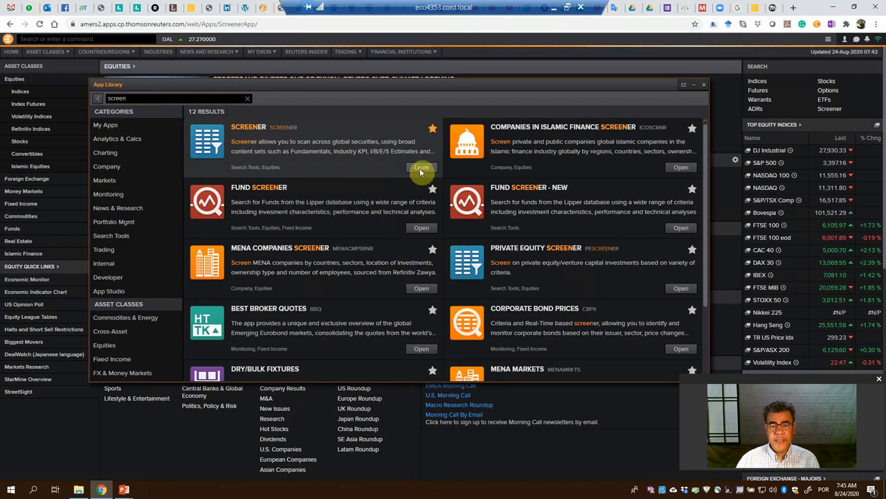
pyautogui.click(421, 167)
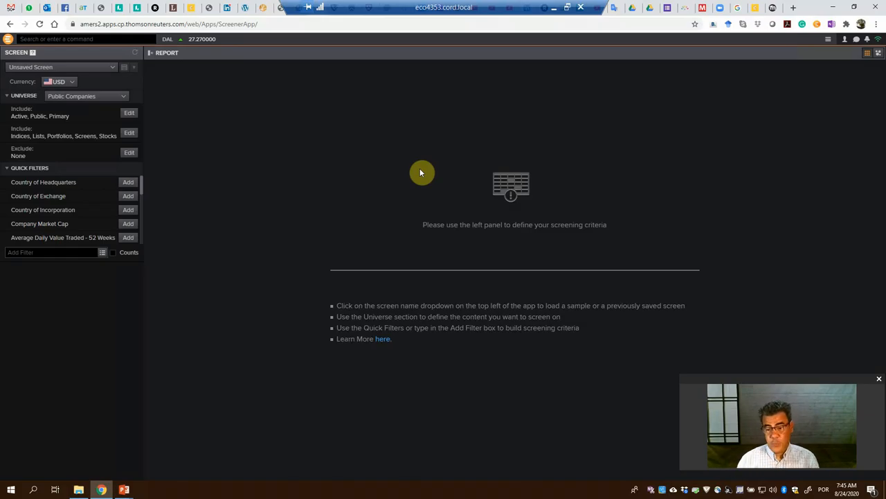
pyautogui.moveTo(99, 42)
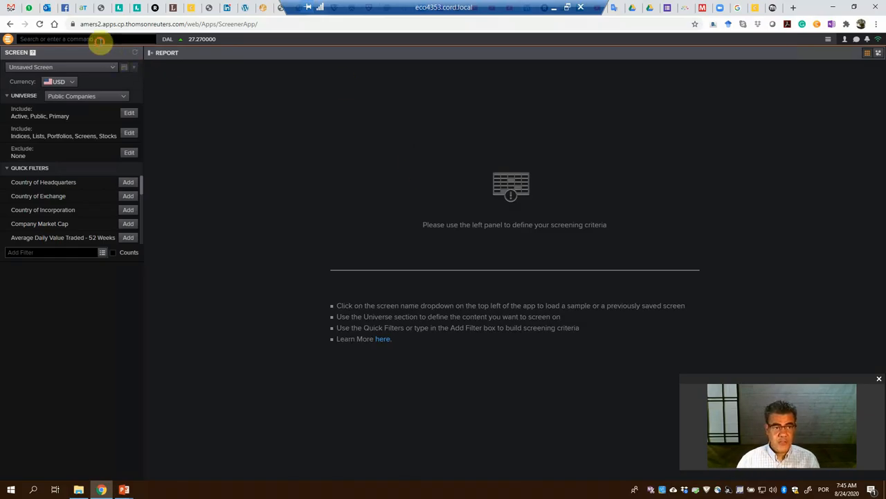
# Search 'delta', open Delta Air Lines Inc, and go to Financials > Balance Sheet
pyautogui.write('d')
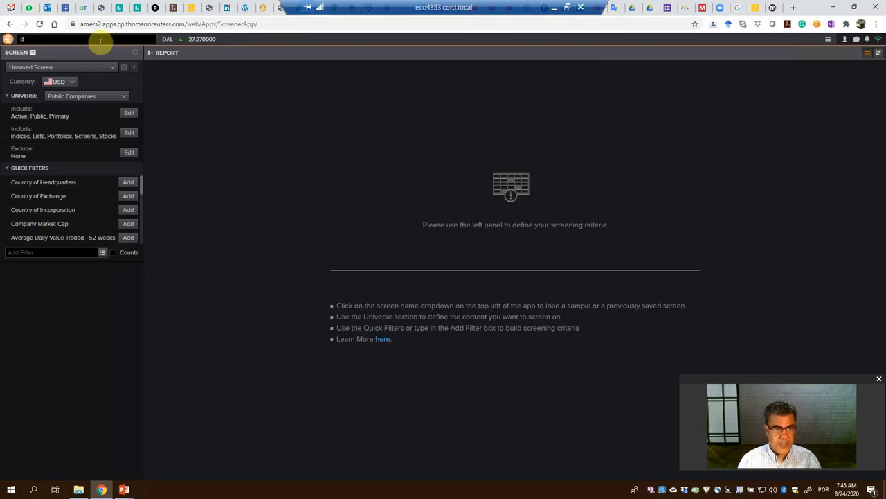
pyautogui.write('elta')
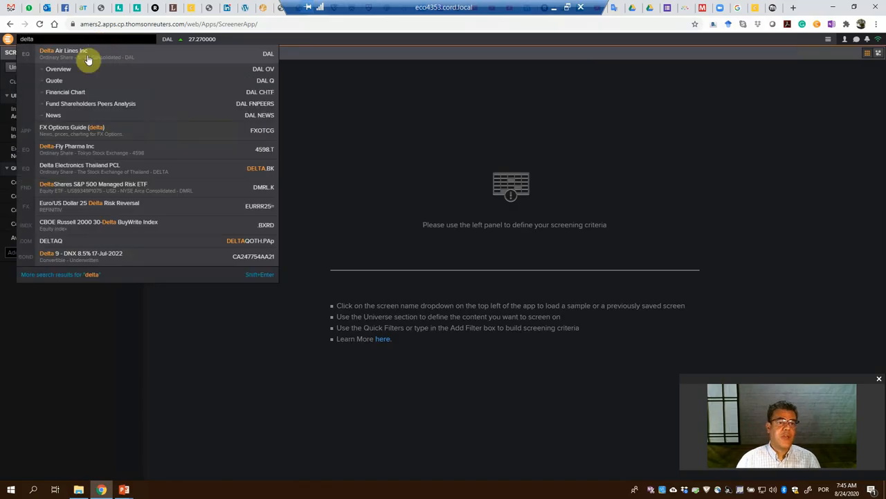
pyautogui.click(64, 50)
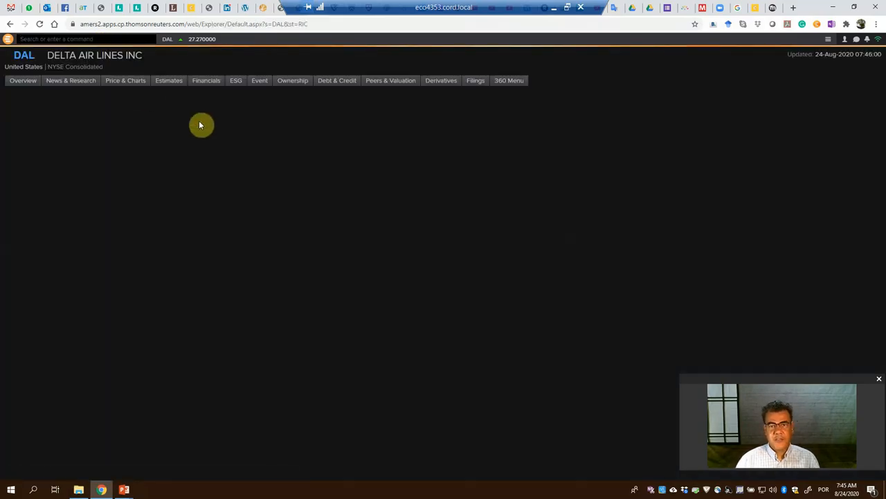
pyautogui.click(206, 80)
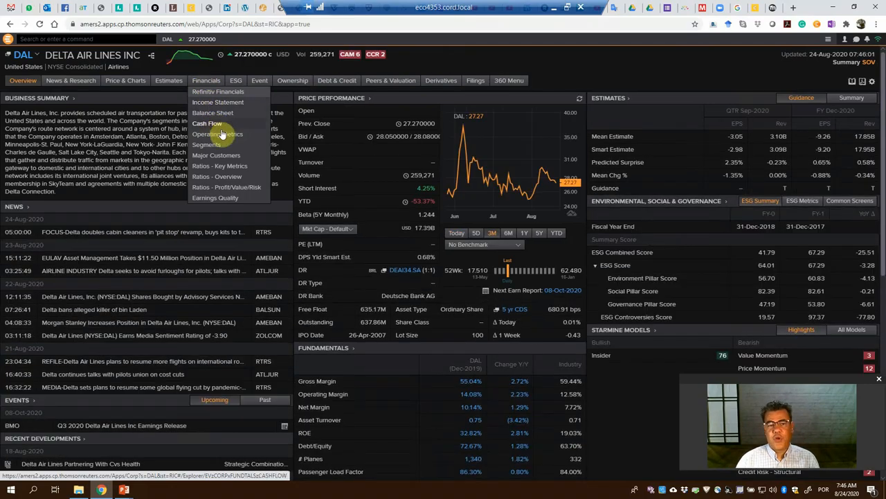
pyautogui.click(212, 112)
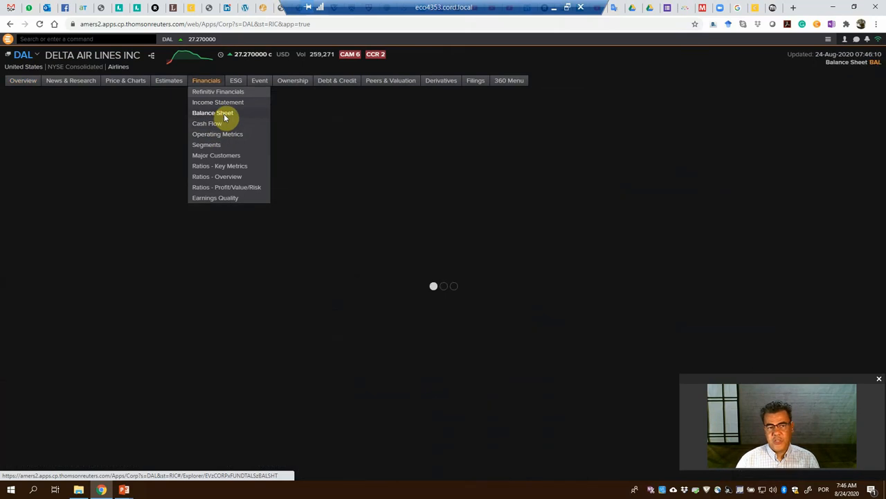
# Set Delta's balance sheet to Annual periods, Last 5 Years, and update the view
pyautogui.click(213, 112)
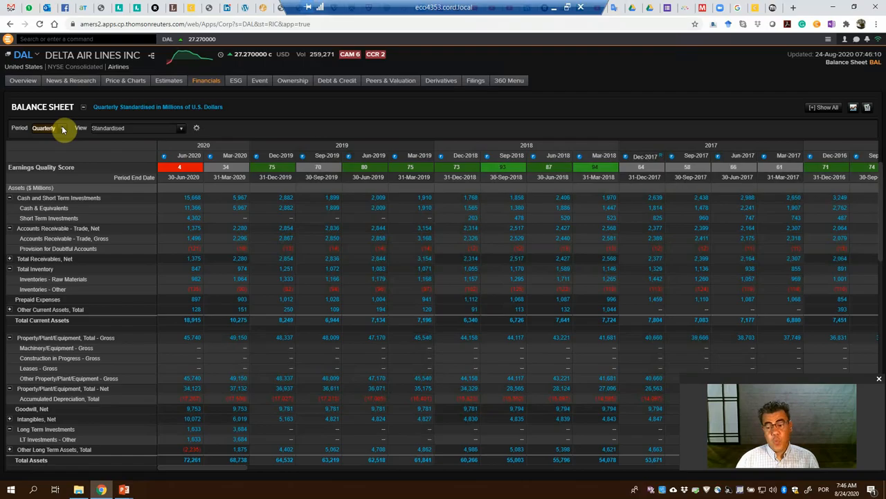
pyautogui.click(44, 128)
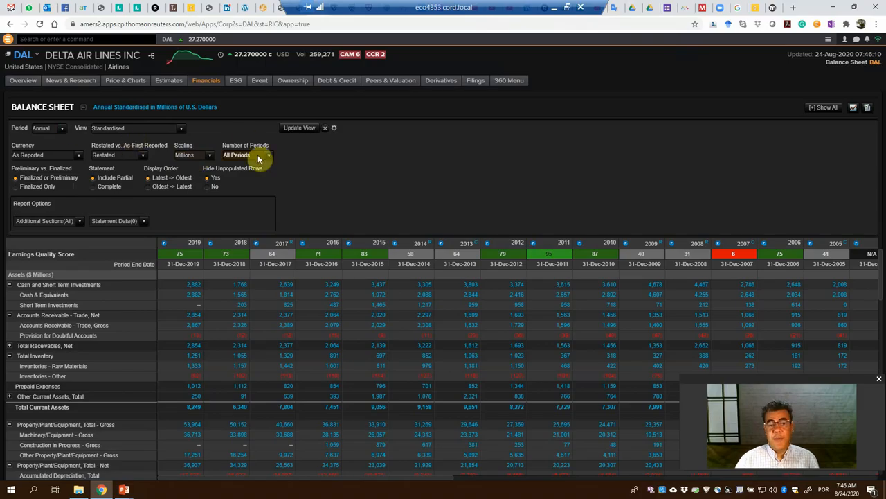
pyautogui.click(246, 154)
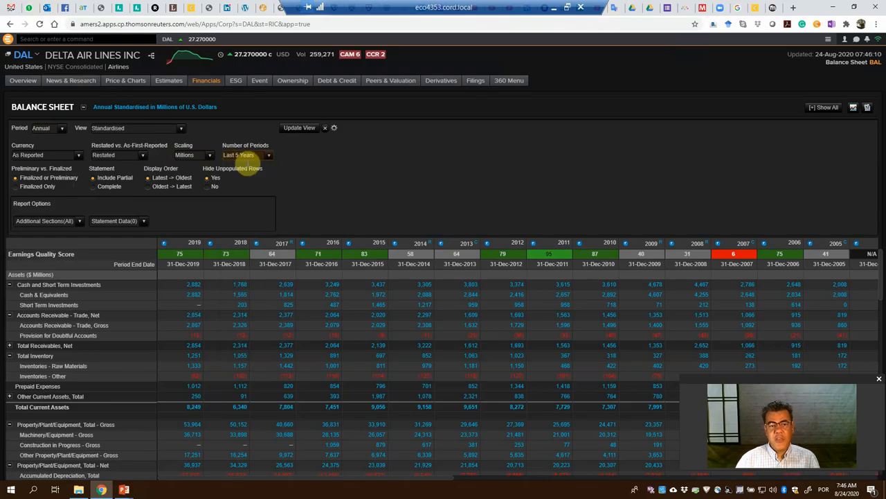
pyautogui.click(299, 128)
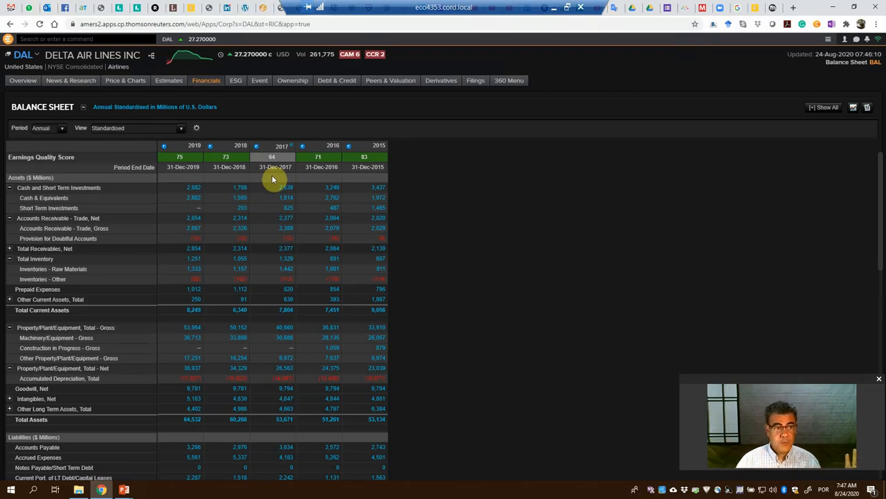
# Relaunch the Screener app from an App Library search for 'screen'
pyautogui.click(8, 39)
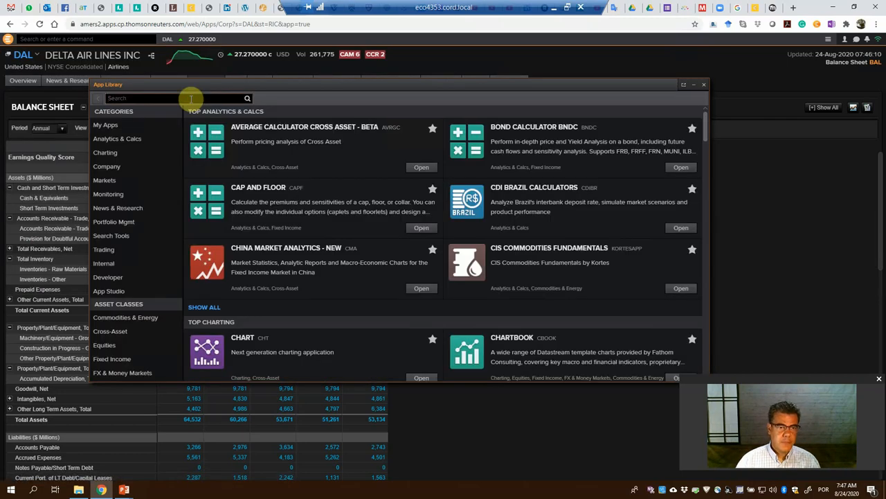
pyautogui.write('screener')
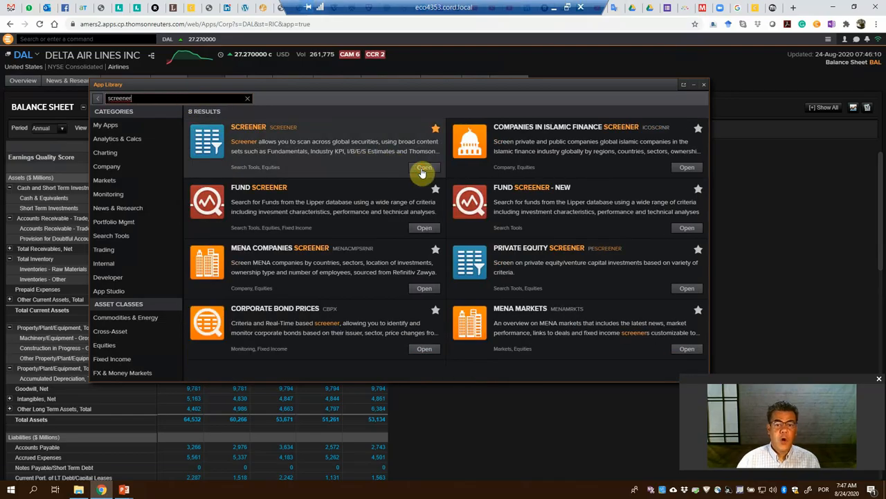
pyautogui.click(423, 167)
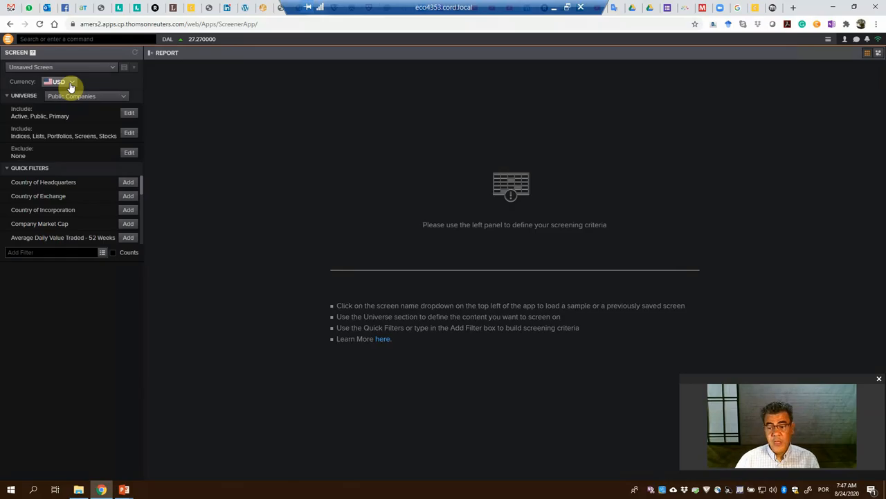
pyautogui.click(65, 82)
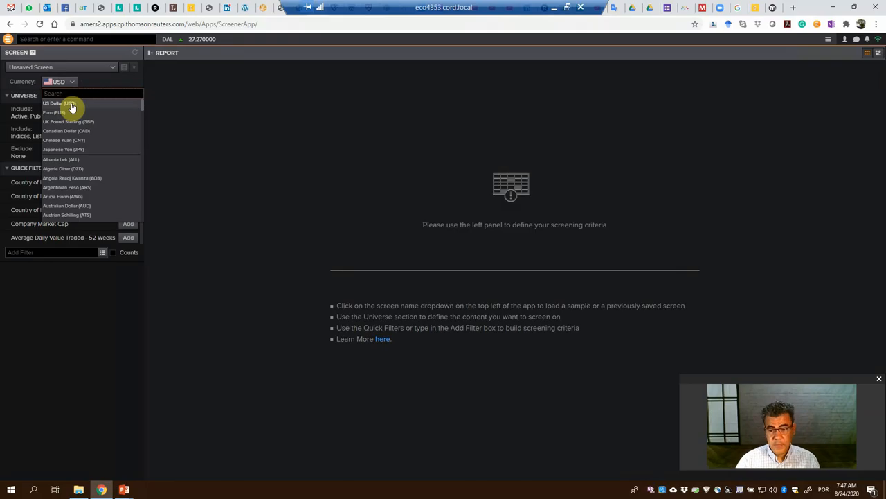
pyautogui.moveTo(76, 121)
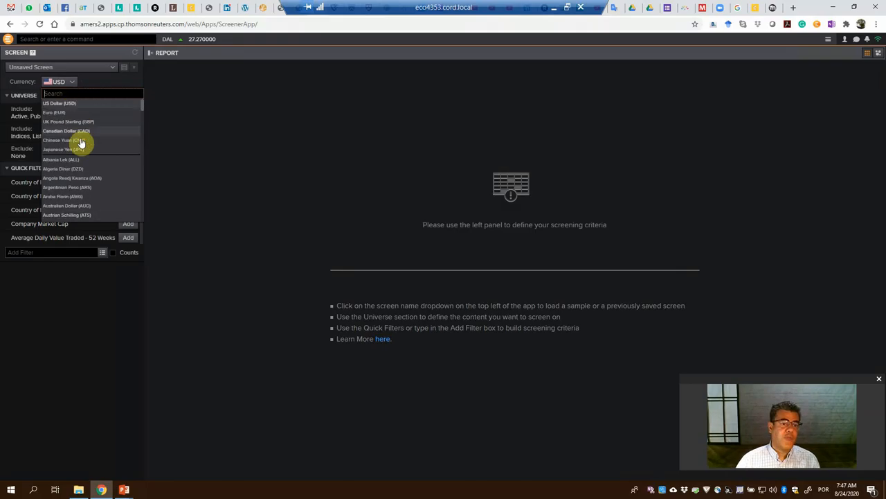
pyautogui.scroll(-3)
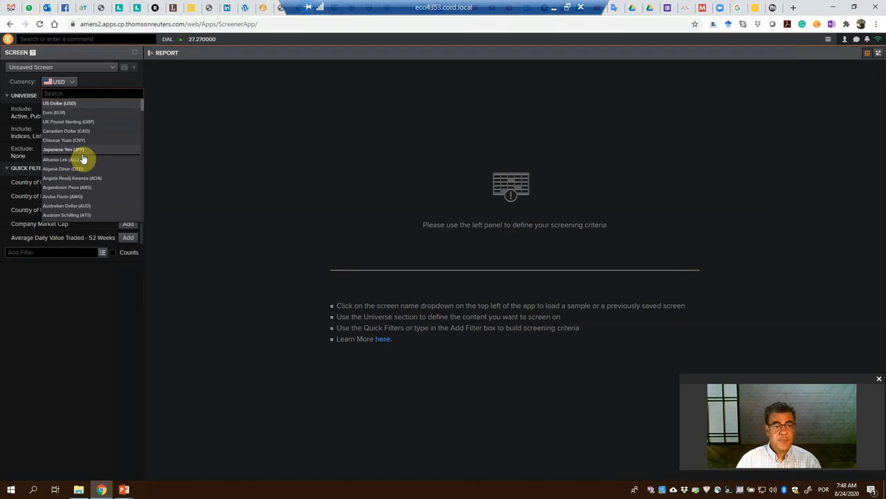
pyautogui.moveTo(69, 104)
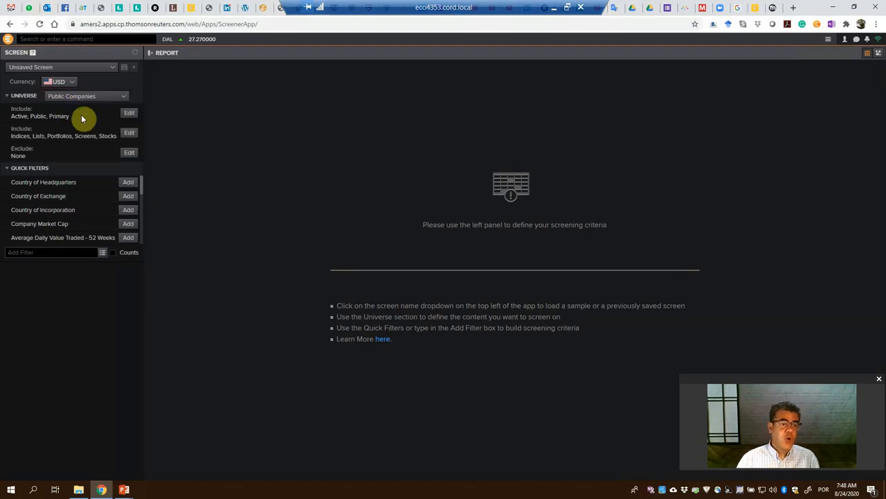
pyautogui.moveTo(107, 117)
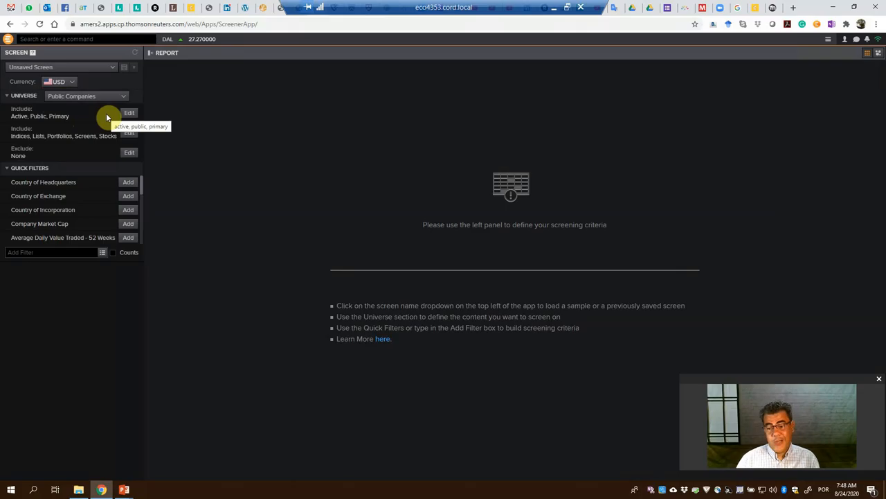
pyautogui.moveTo(97, 126)
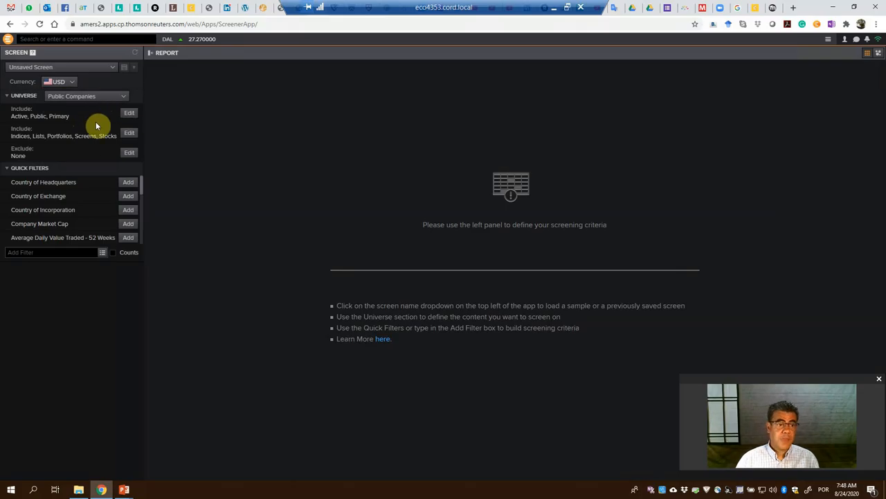
pyautogui.moveTo(116, 137)
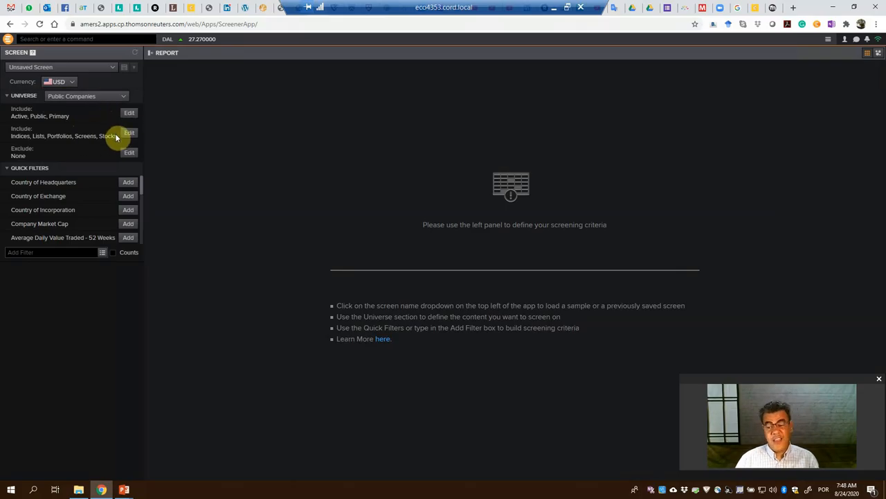
pyautogui.moveTo(111, 136)
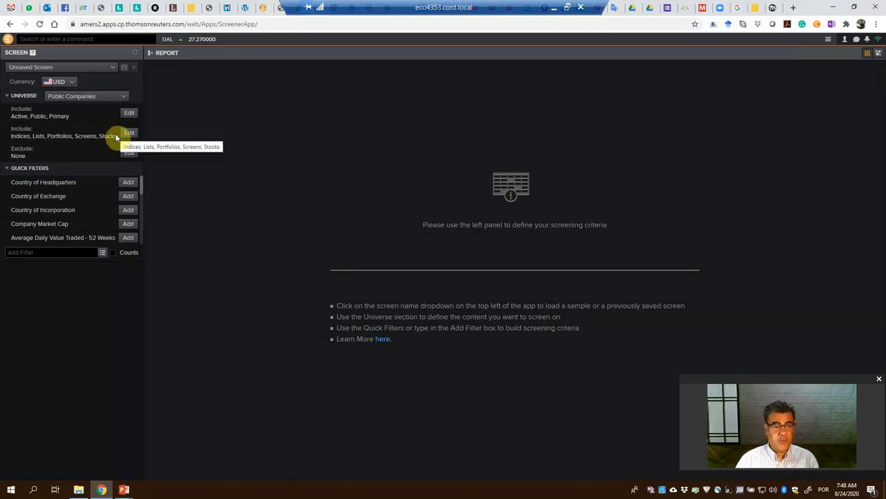
pyautogui.moveTo(86, 186)
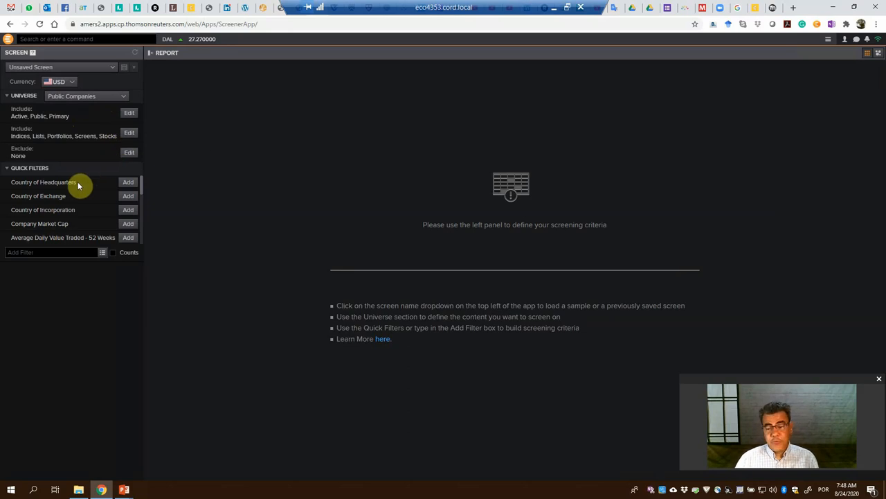
pyautogui.moveTo(92, 188)
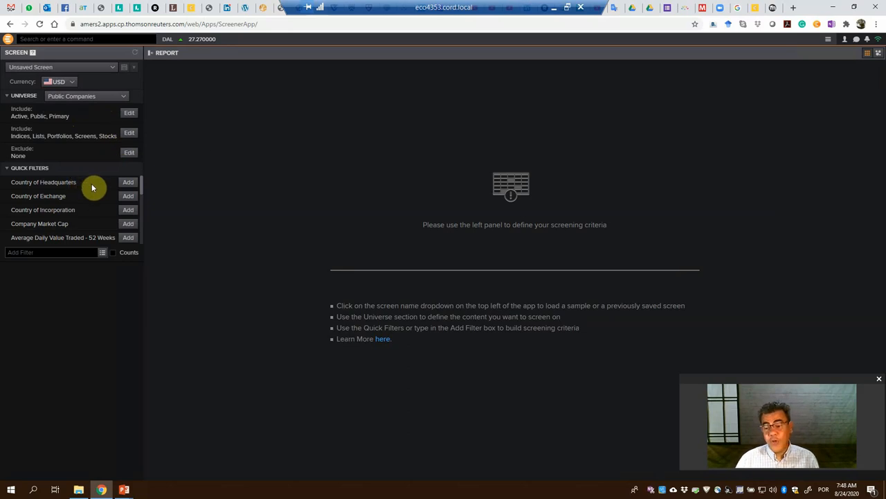
# Start a Country of Headquarters filter, cancel the region list, and remove the filter
pyautogui.click(128, 182)
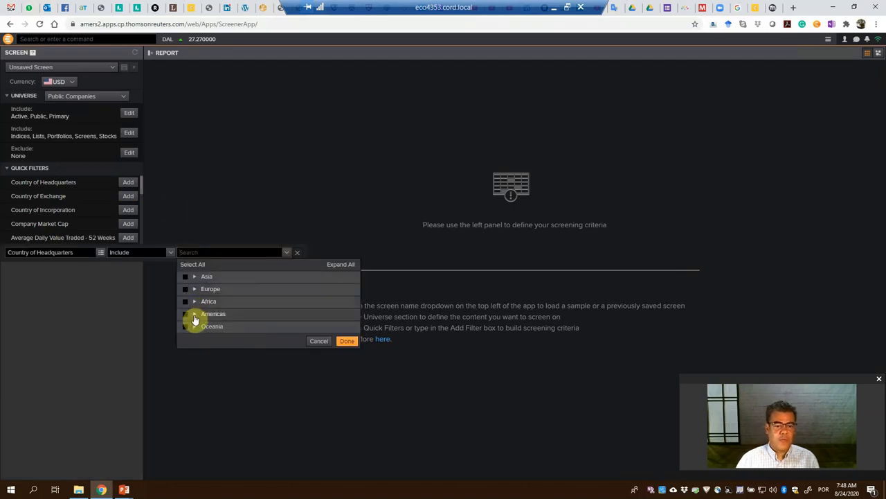
pyautogui.click(195, 314)
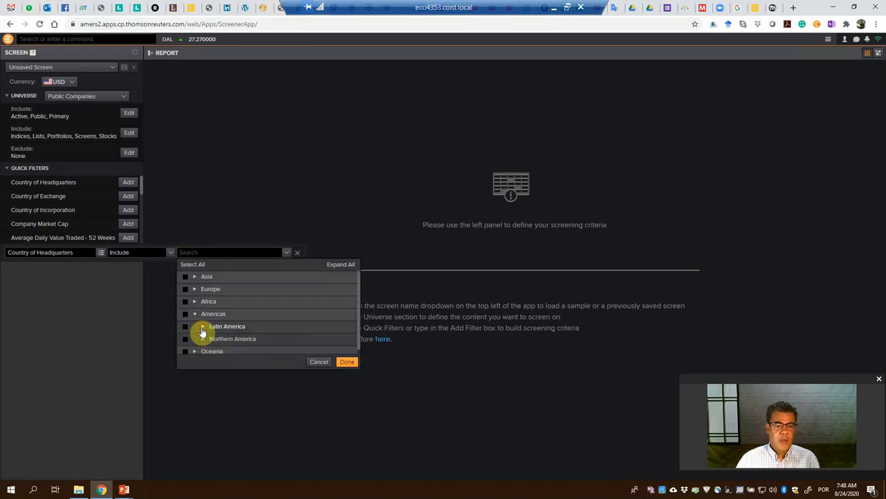
pyautogui.click(202, 326)
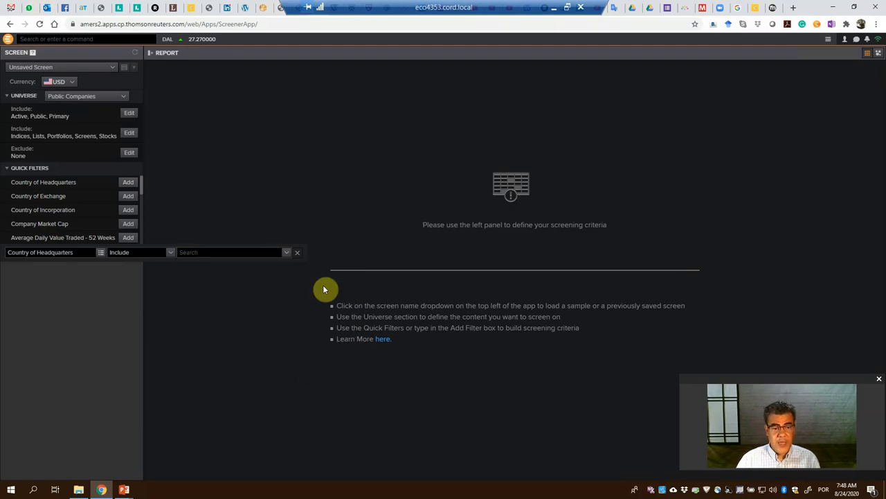
pyautogui.click(297, 252)
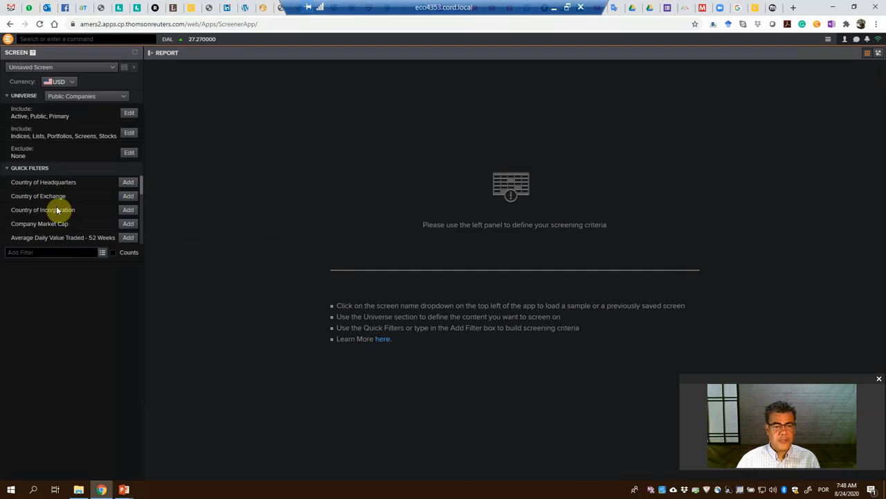
pyautogui.moveTo(137, 190)
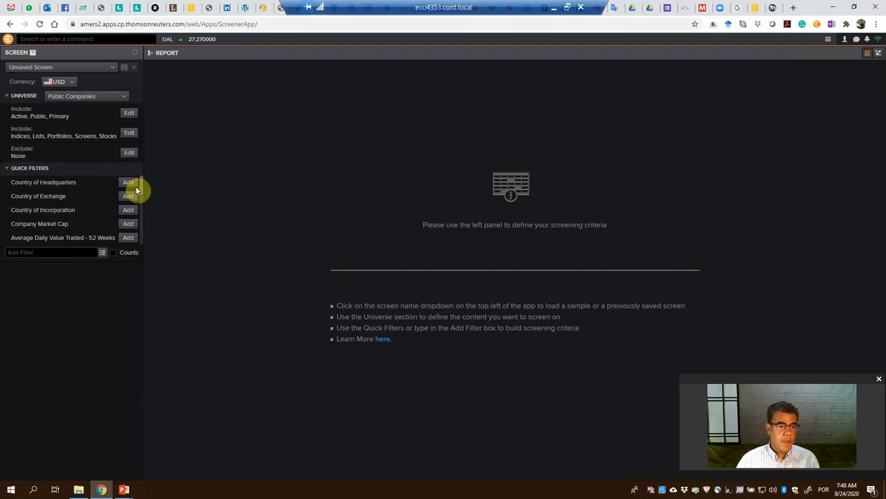
pyautogui.moveTo(128, 196)
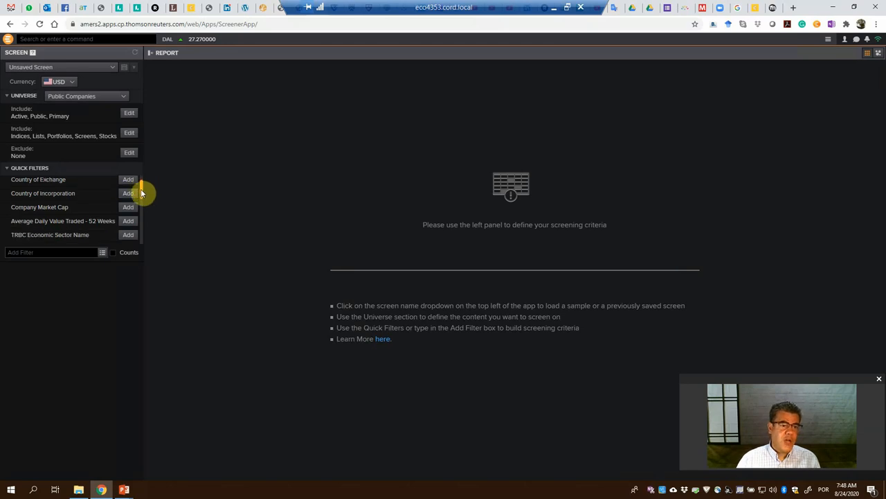
# Add a TRBC Industry Name filter, search 'air', and include Airlines
pyautogui.scroll(-3)
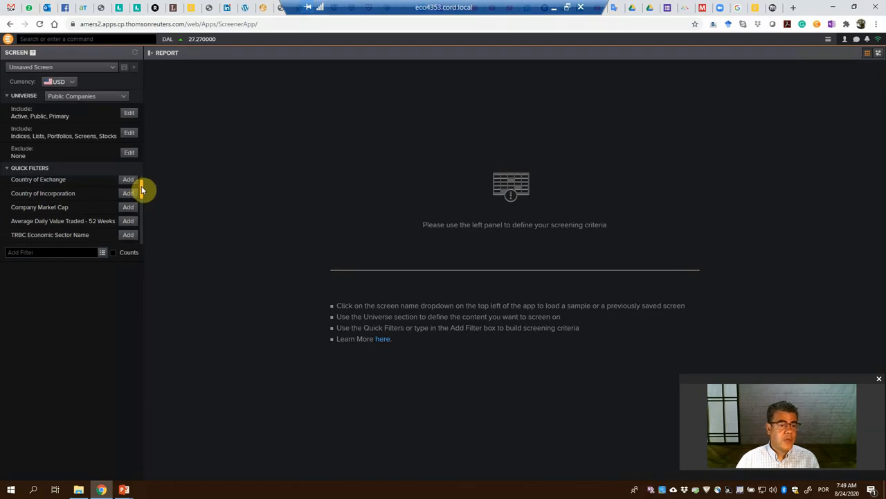
pyautogui.scroll(-3)
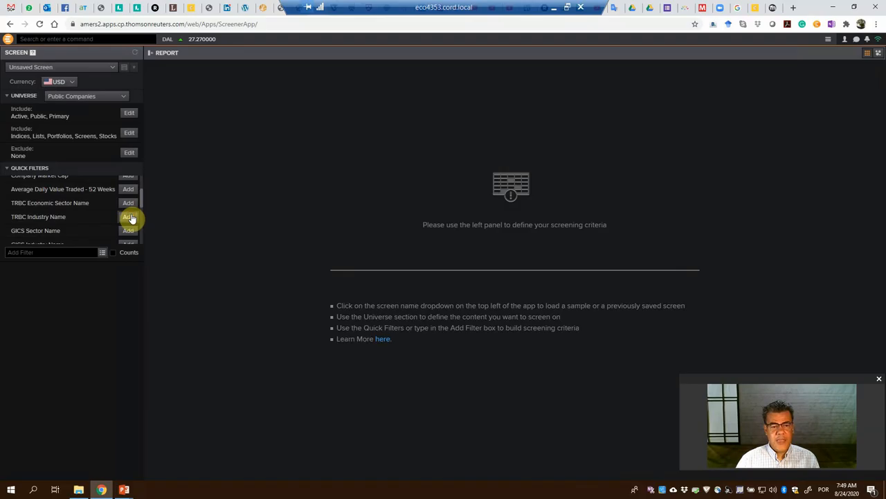
pyautogui.click(128, 217)
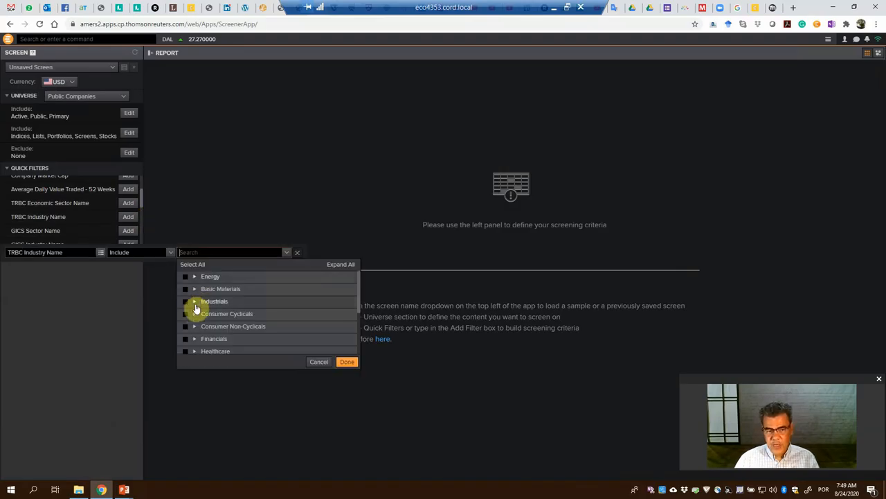
pyautogui.click(195, 313)
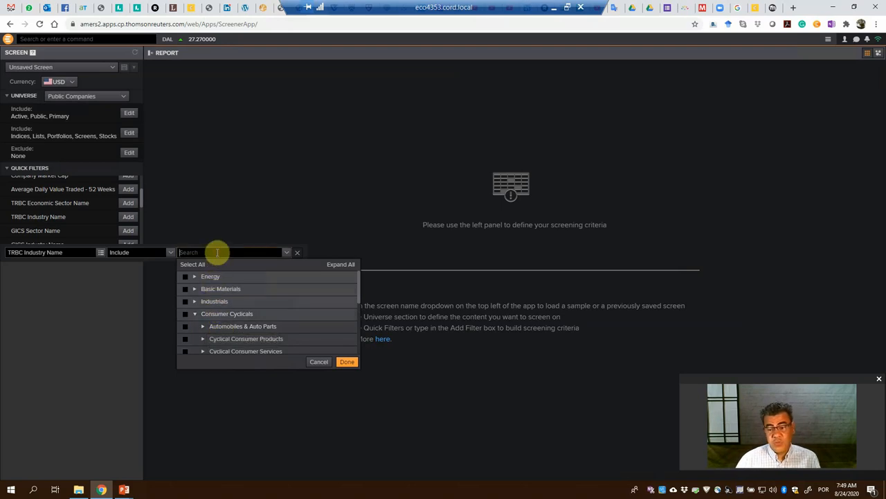
pyautogui.write('airli')
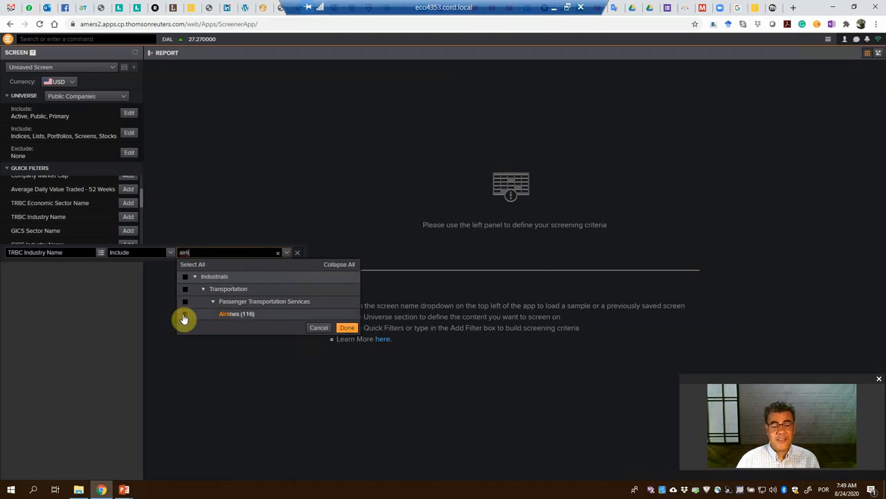
pyautogui.click(184, 313)
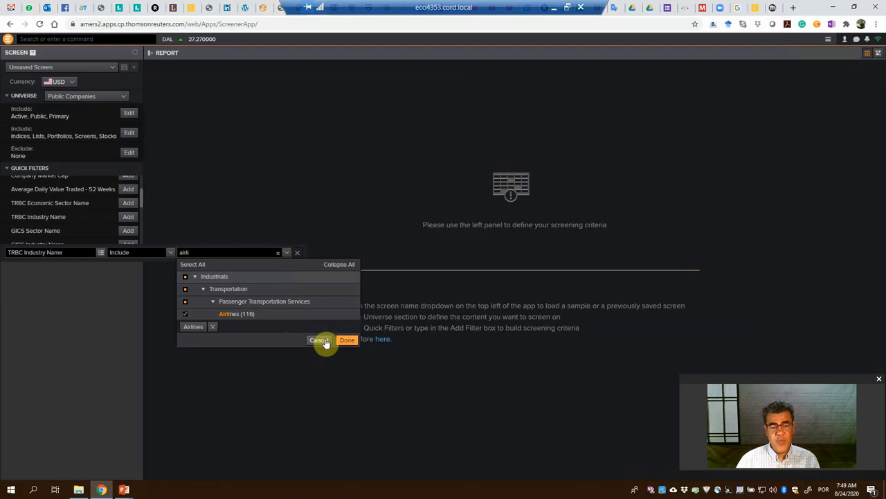
pyautogui.click(320, 340)
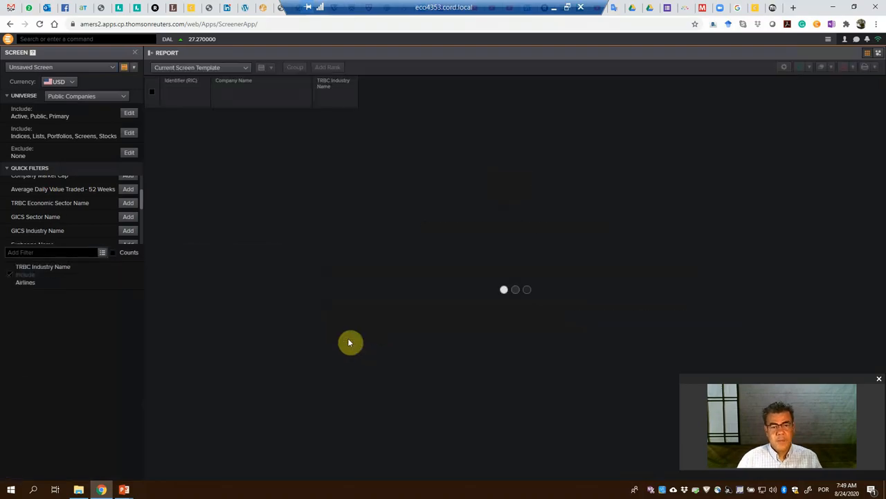
pyautogui.moveTo(308, 113)
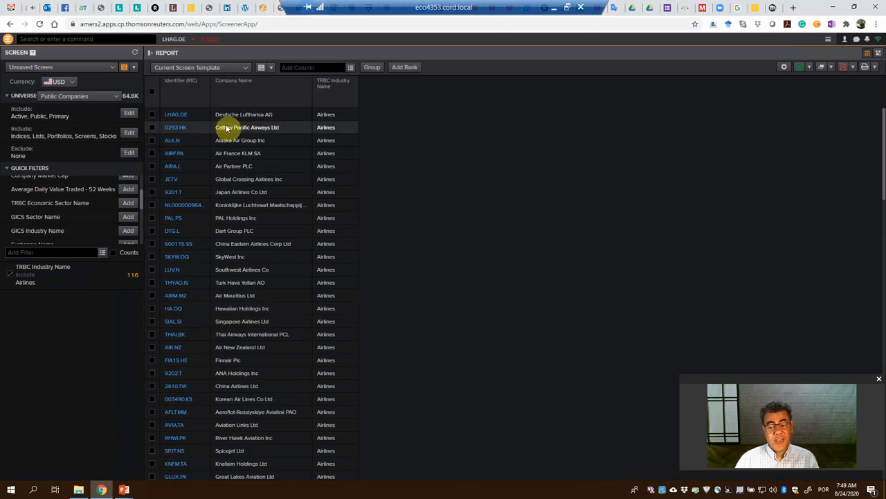
pyautogui.moveTo(240, 116)
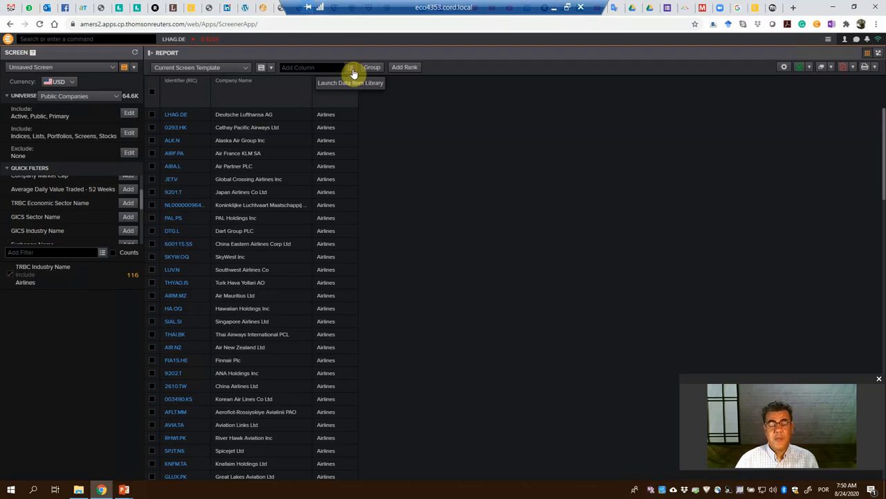
# Search 'country' in the Data Item Library and add the Country of Headquarters column
pyautogui.click(351, 67)
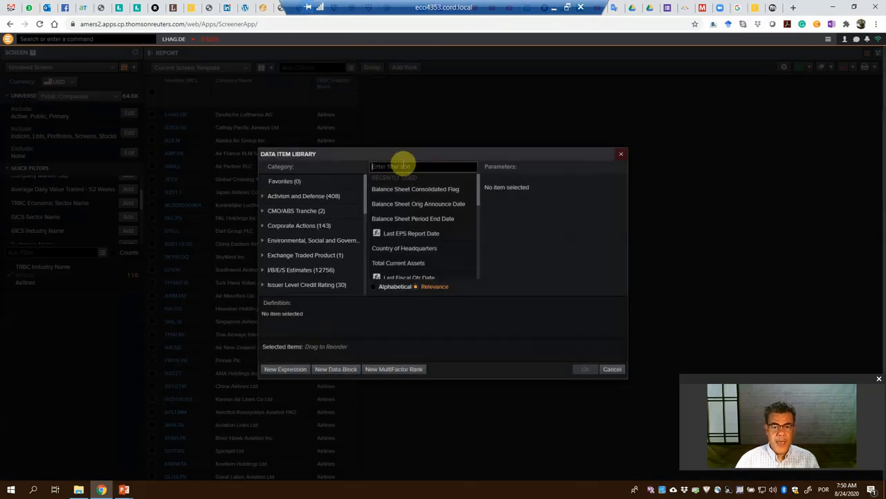
pyautogui.write('country')
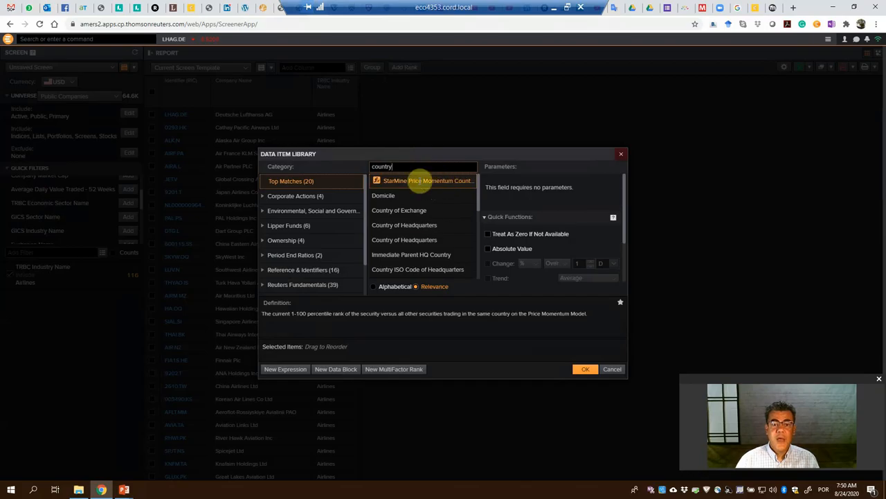
pyautogui.moveTo(467, 228)
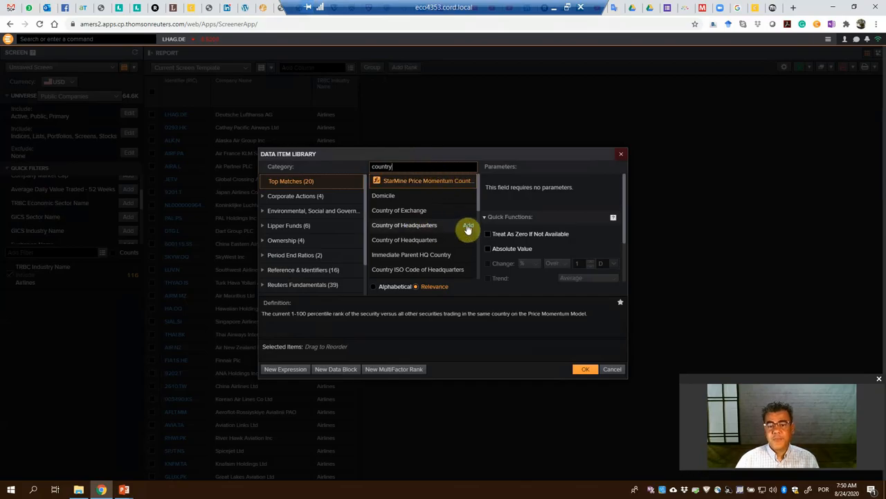
pyautogui.click(404, 224)
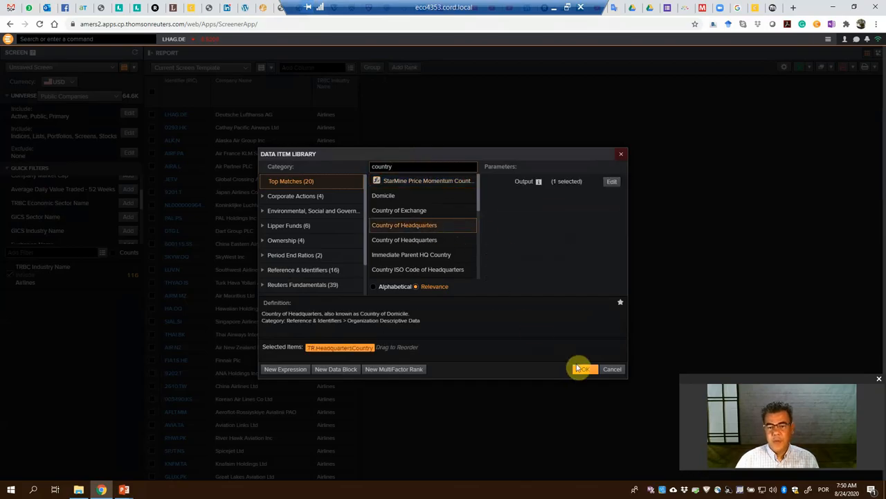
pyautogui.click(582, 368)
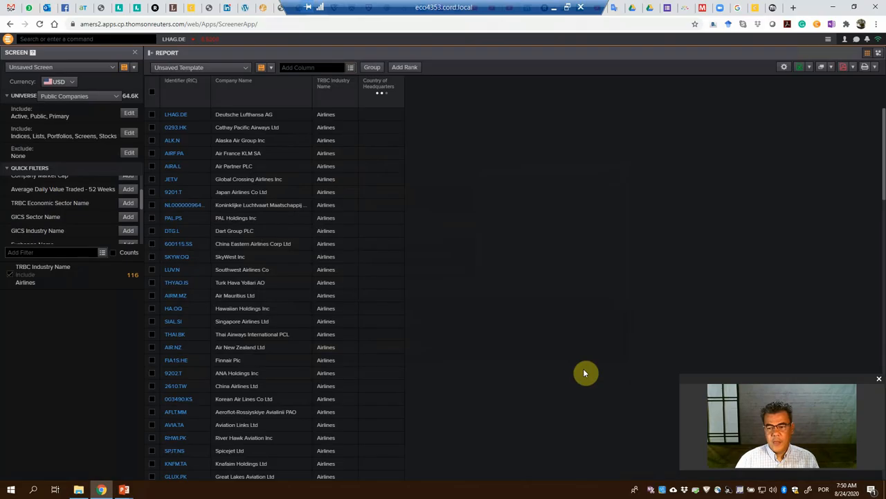
pyautogui.moveTo(440, 222)
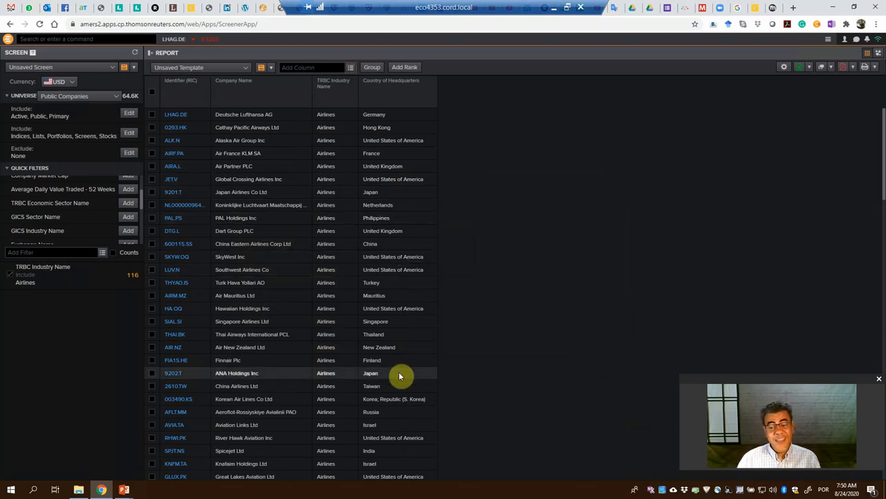
pyautogui.moveTo(350, 67)
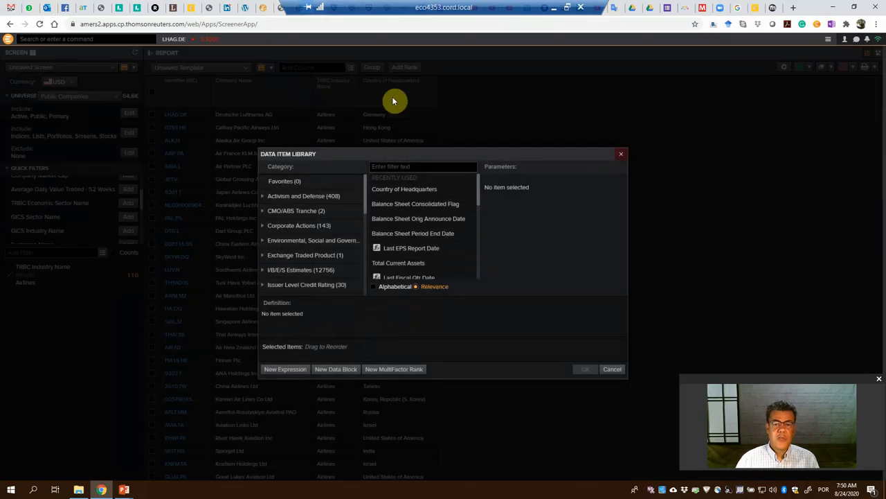
# Add Total Current Assets as a series of the last 3 fiscal years, FY0 to FY-2
pyautogui.click(402, 167)
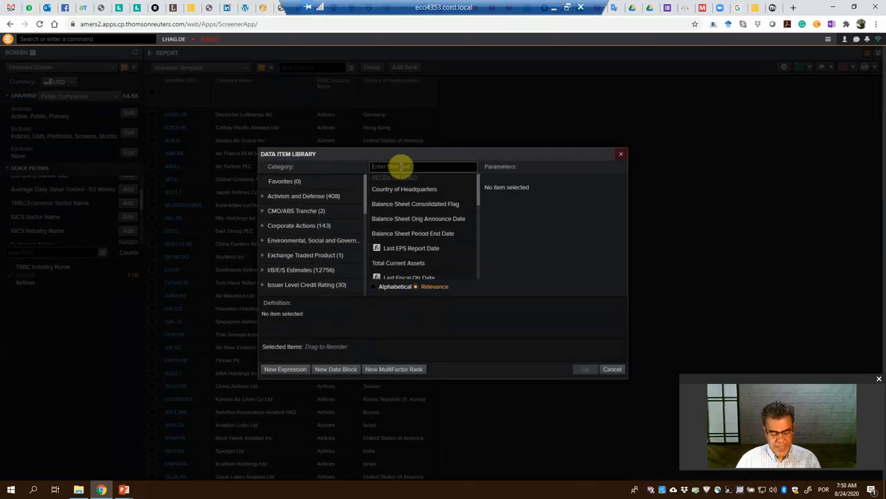
pyautogui.write('current assets')
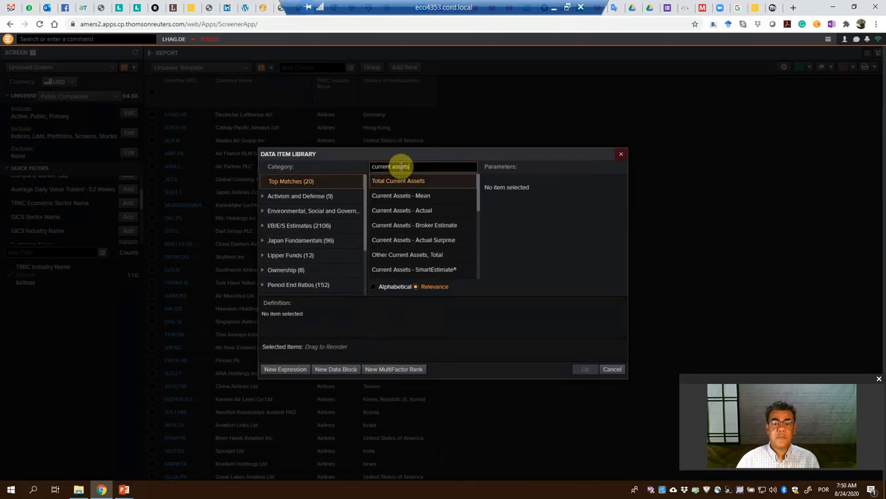
pyautogui.click(398, 180)
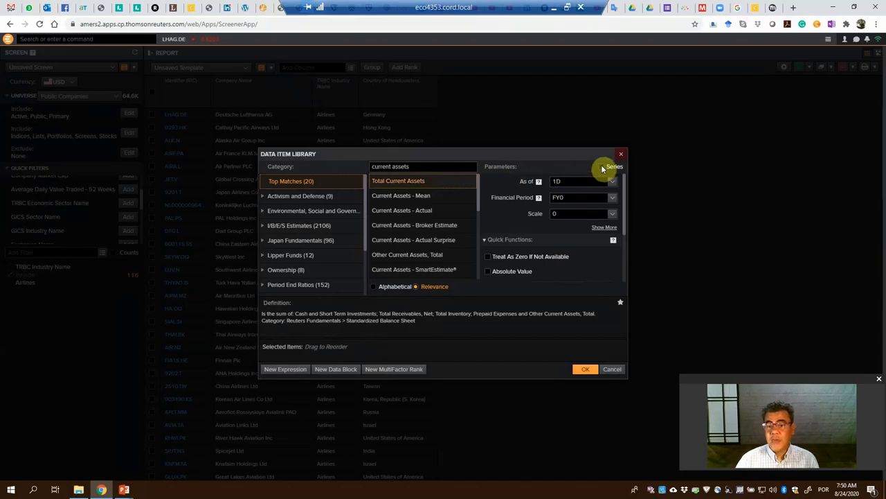
pyautogui.click(601, 166)
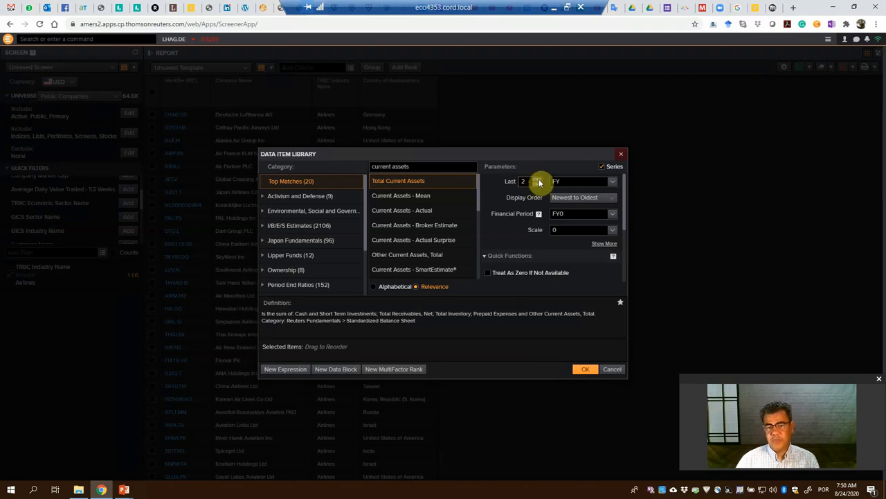
pyautogui.click(613, 181)
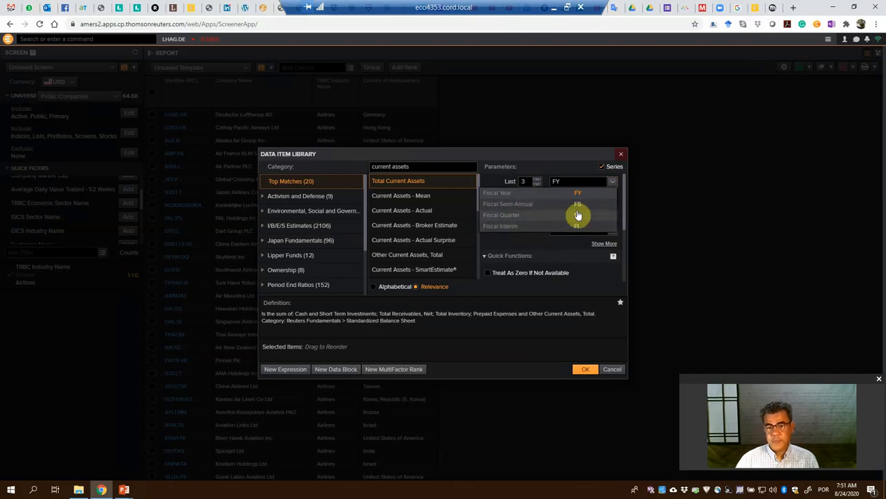
pyautogui.click(577, 192)
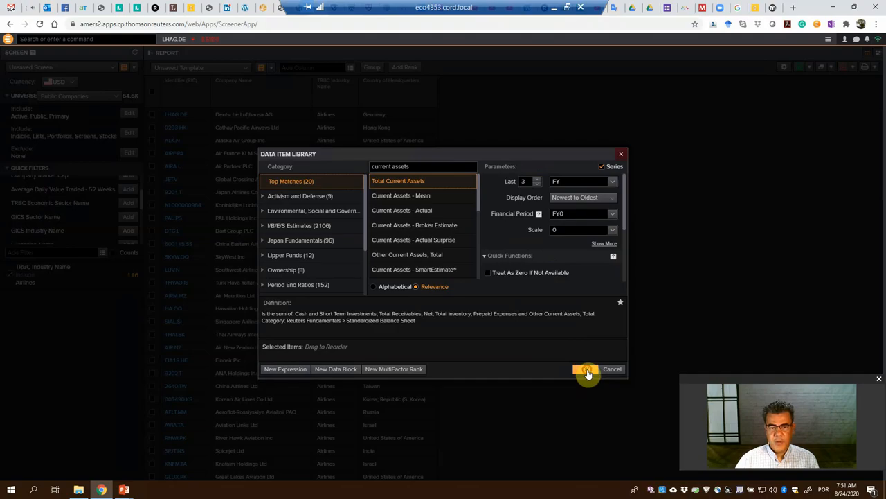
pyautogui.click(587, 368)
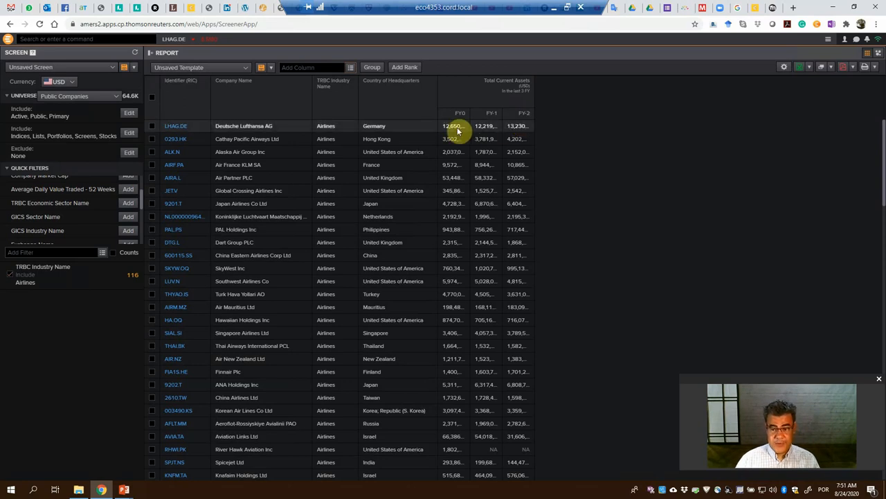
pyautogui.moveTo(457, 130)
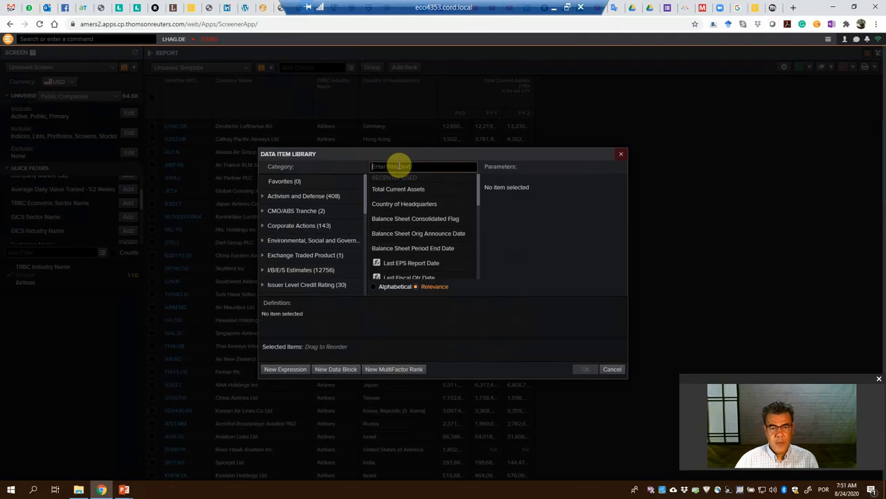
# Search 'balance sheet' and add the Balance Sheet Period End Date column
pyautogui.write('b')
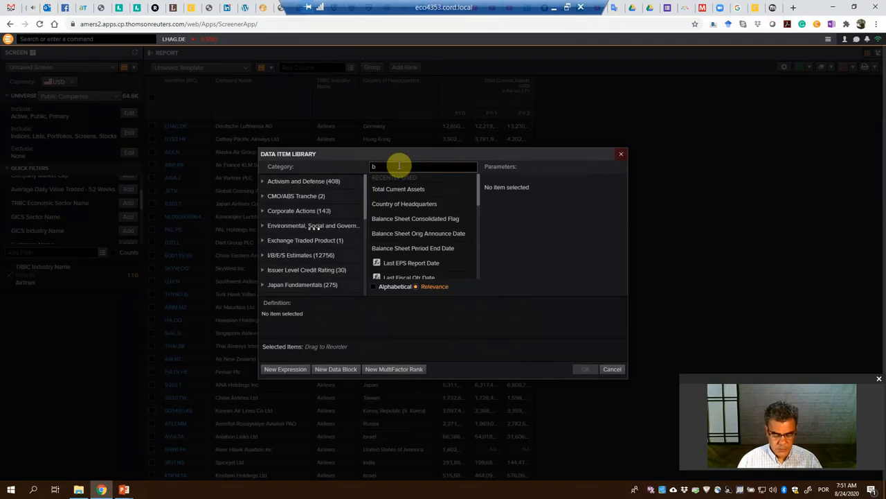
pyautogui.write('balance sheet')
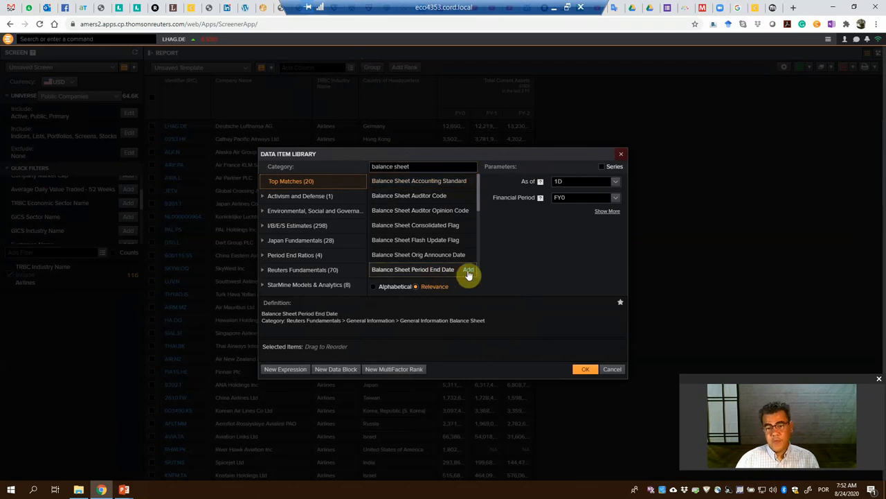
pyautogui.click(468, 270)
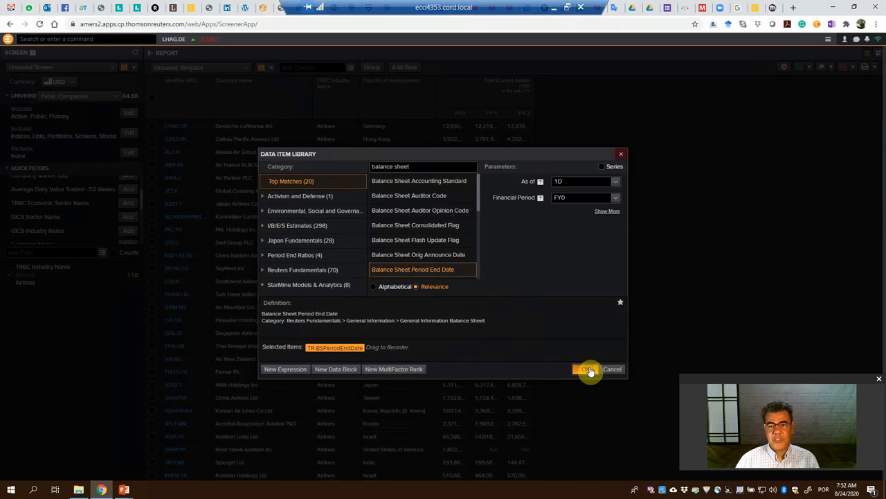
pyautogui.click(588, 368)
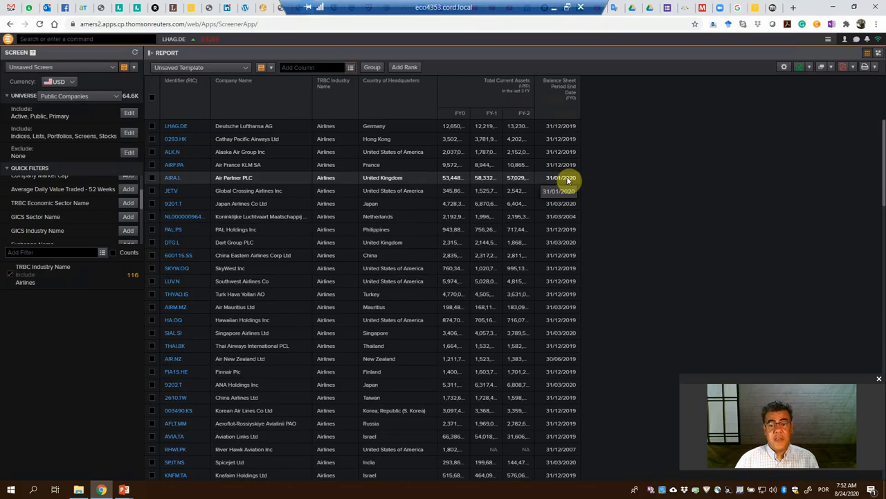
pyautogui.moveTo(591, 184)
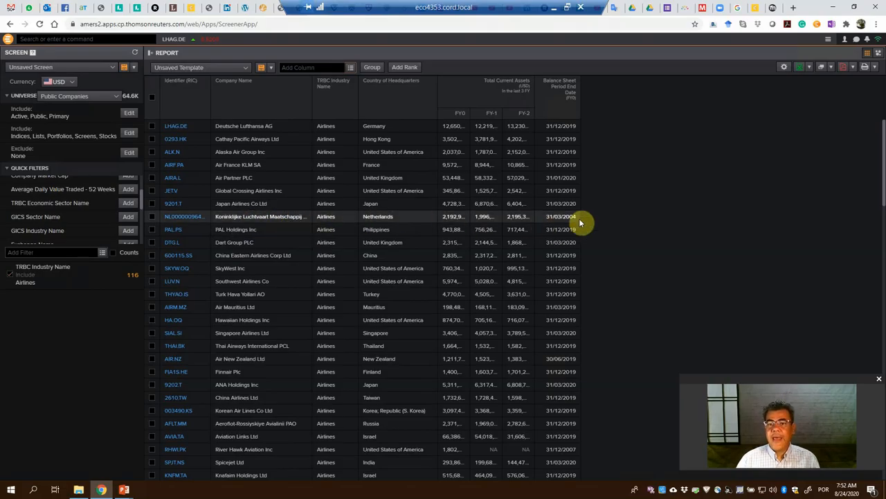
pyautogui.moveTo(580, 221)
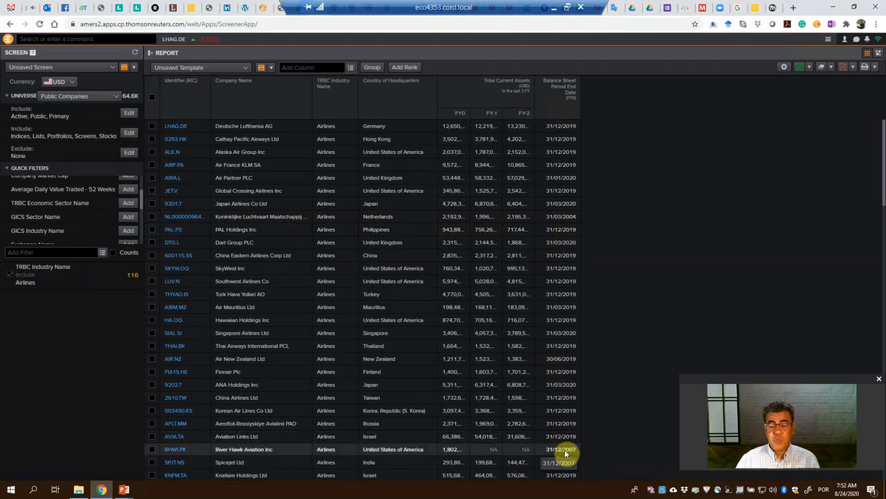
pyautogui.moveTo(296, 454)
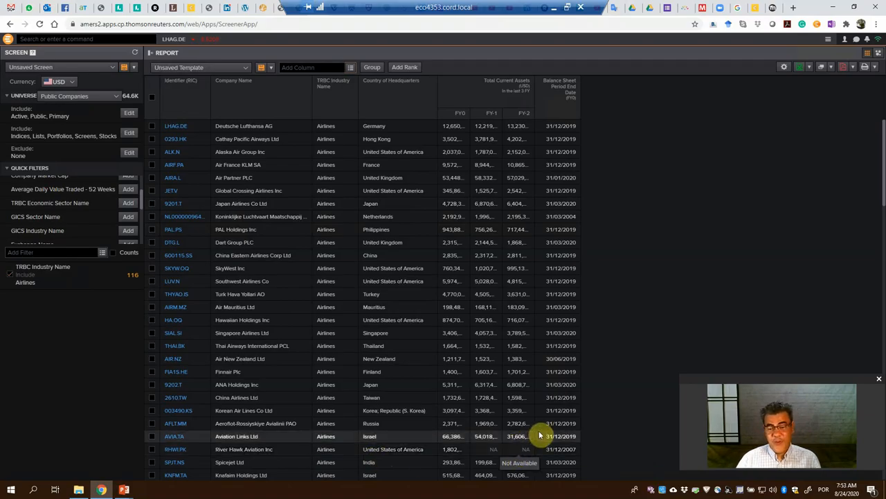
pyautogui.scroll(-3)
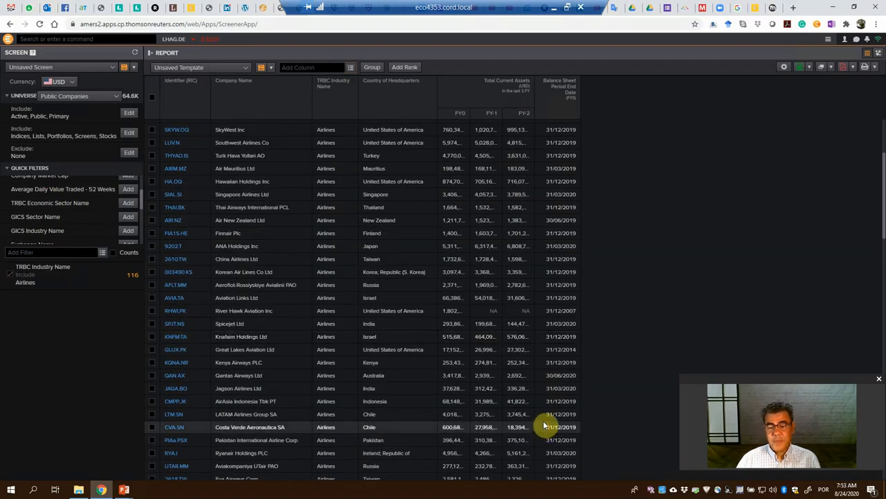
pyautogui.scroll(-3)
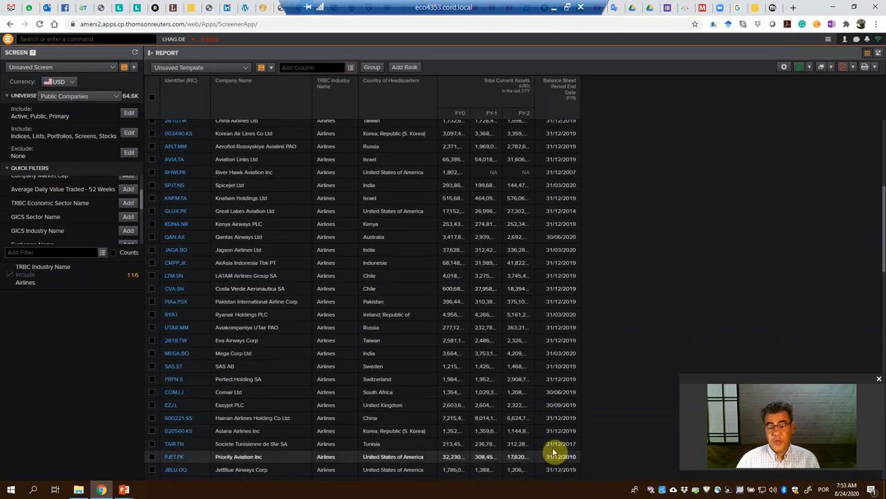
pyautogui.click(277, 443)
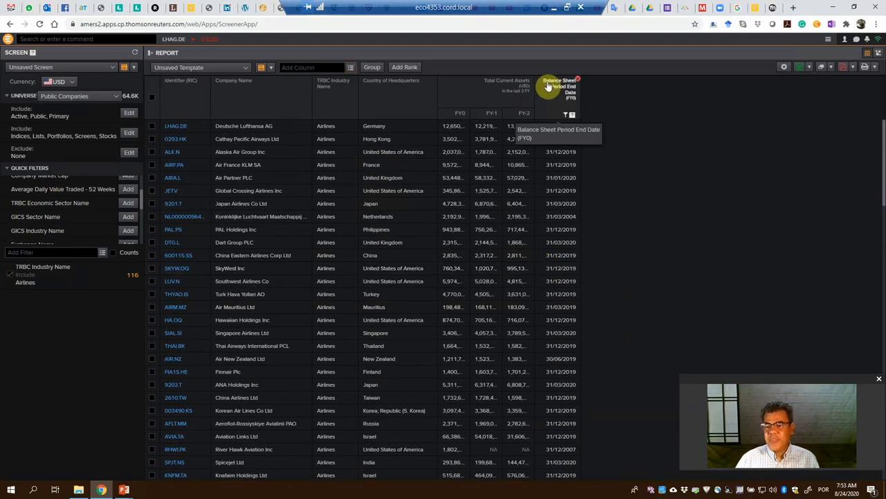
pyautogui.moveTo(430, 95)
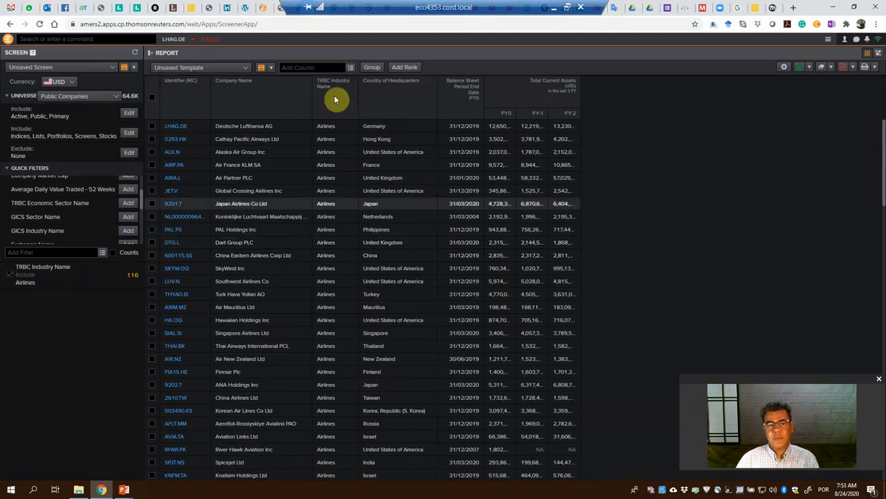
pyautogui.moveTo(352, 70)
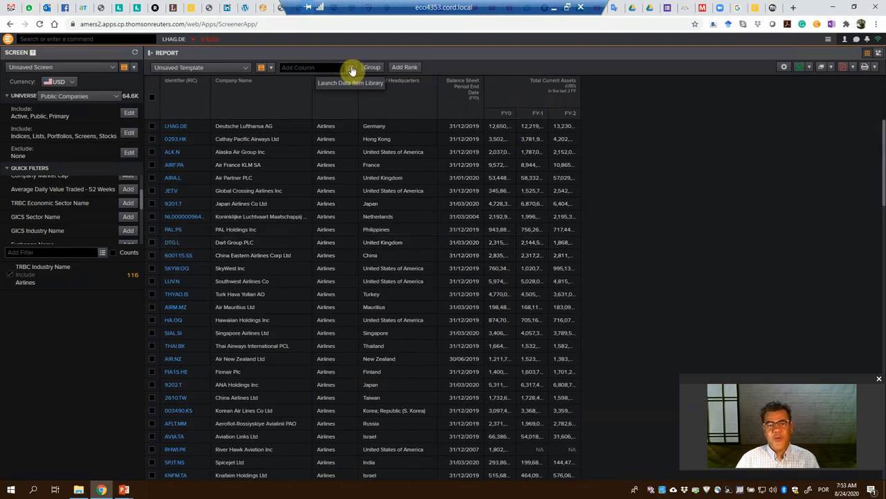
# Search the Data Item Library for inventory and add actual Inventory as a last-3-FY series
pyautogui.click(351, 67)
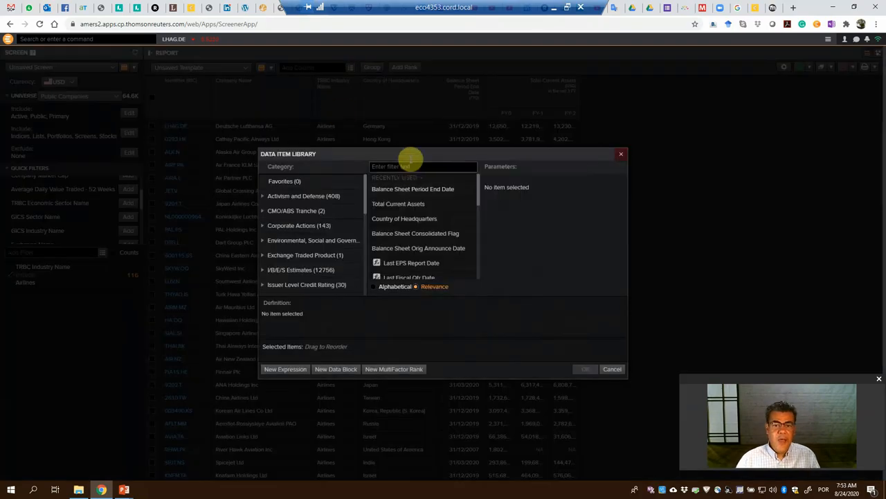
pyautogui.write('inventor')
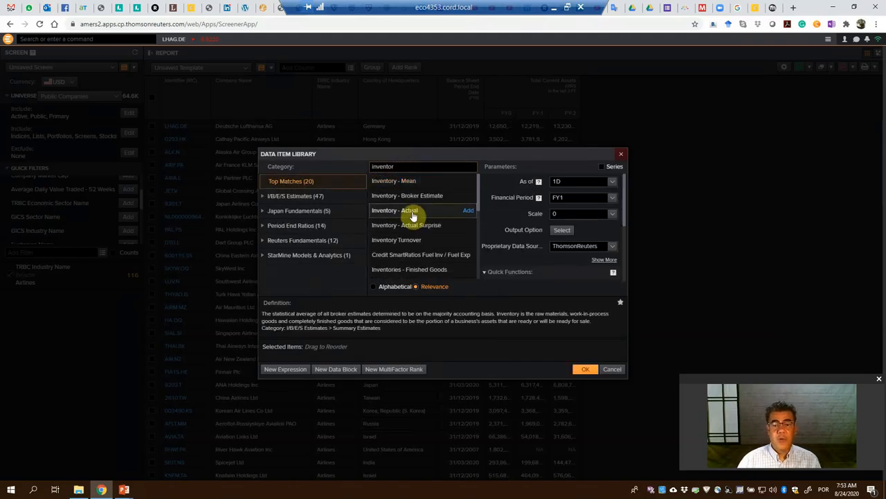
pyautogui.click(395, 209)
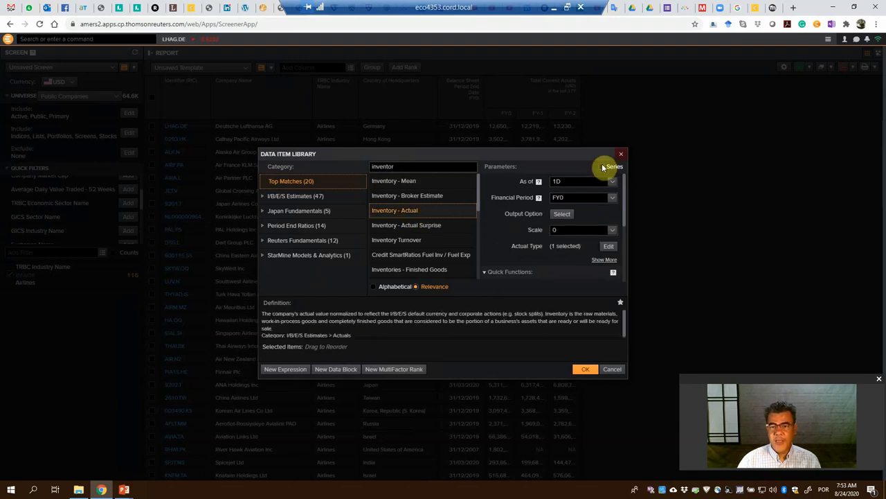
pyautogui.click(601, 167)
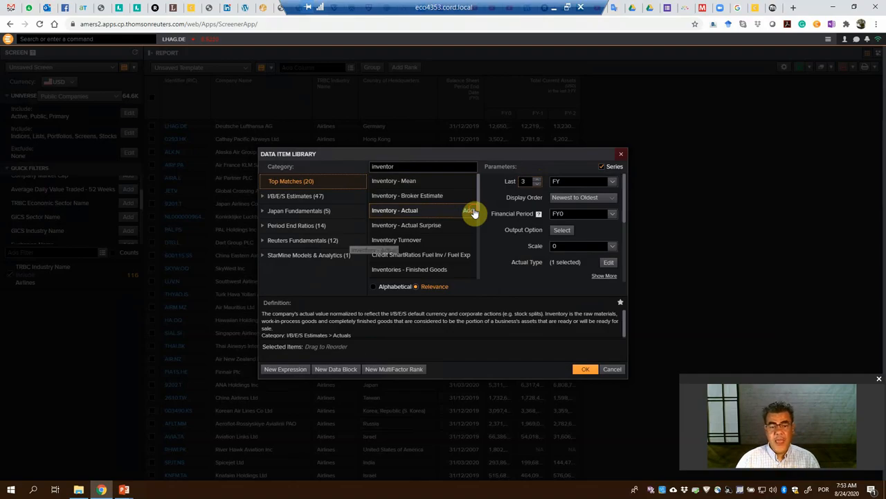
pyautogui.click(394, 210)
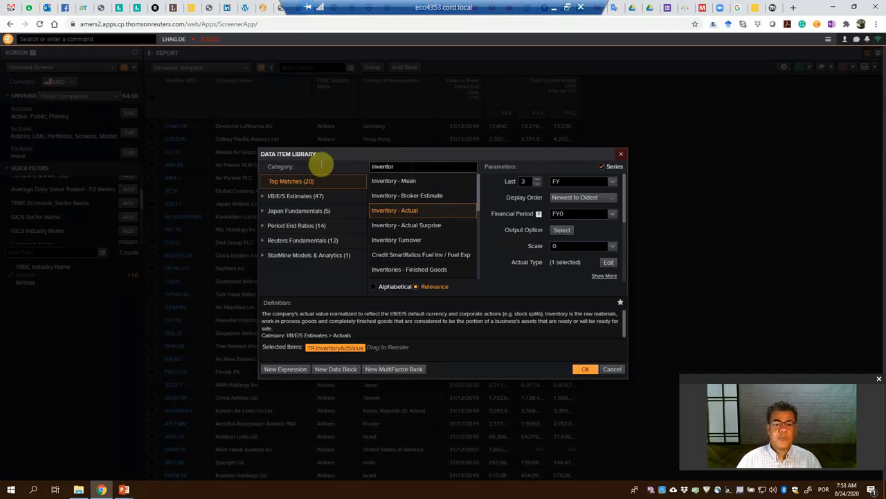
# Add gross Property, Plant and Equipment and actual Total Assets as multi-year series
pyautogui.write('property')
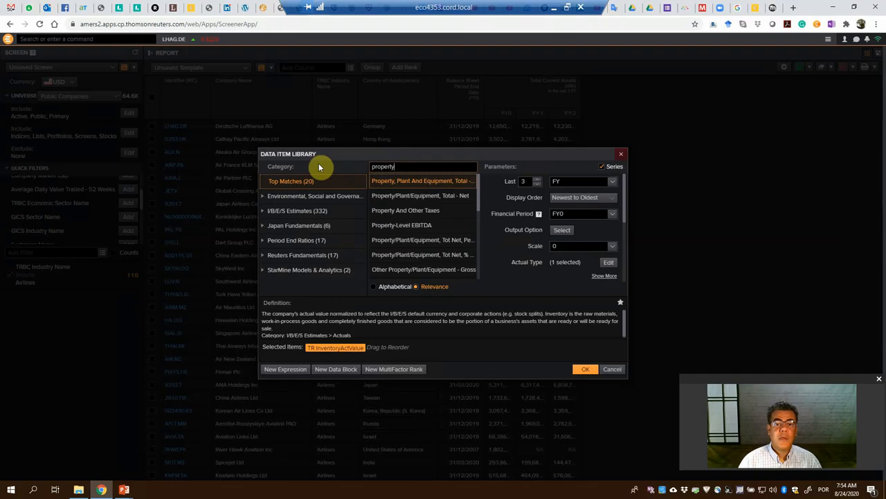
pyautogui.click(423, 181)
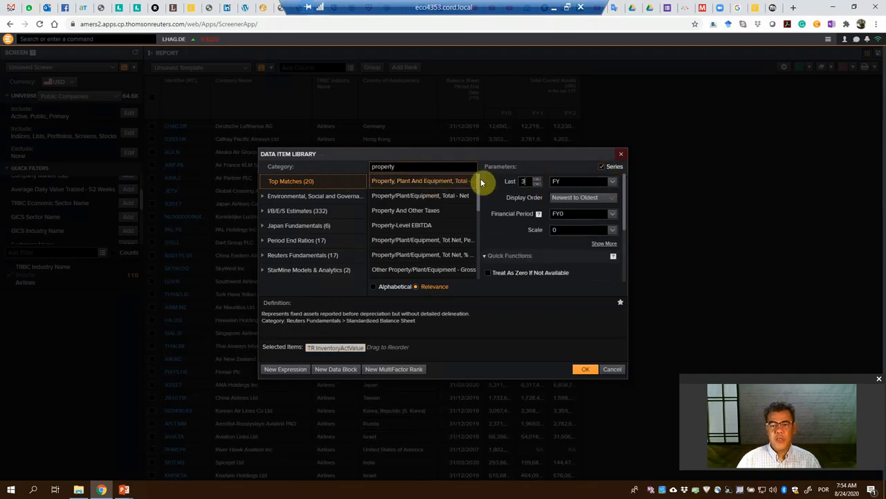
pyautogui.click(416, 181)
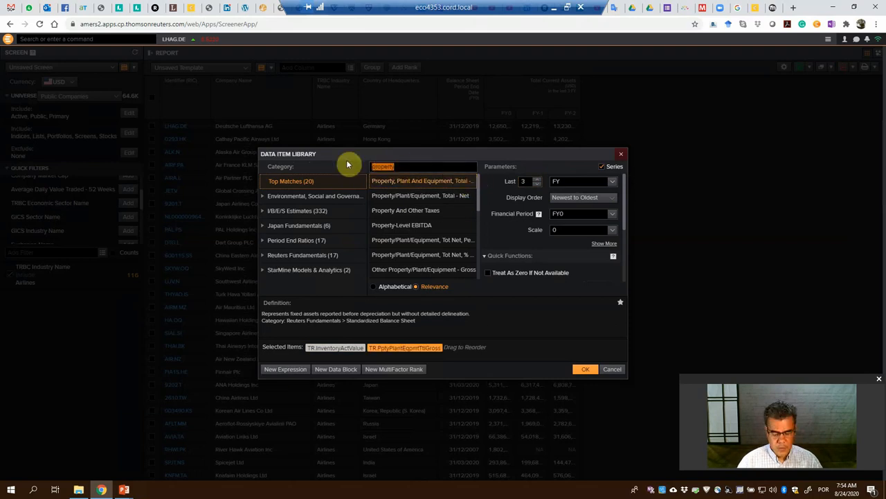
pyautogui.write('total assets')
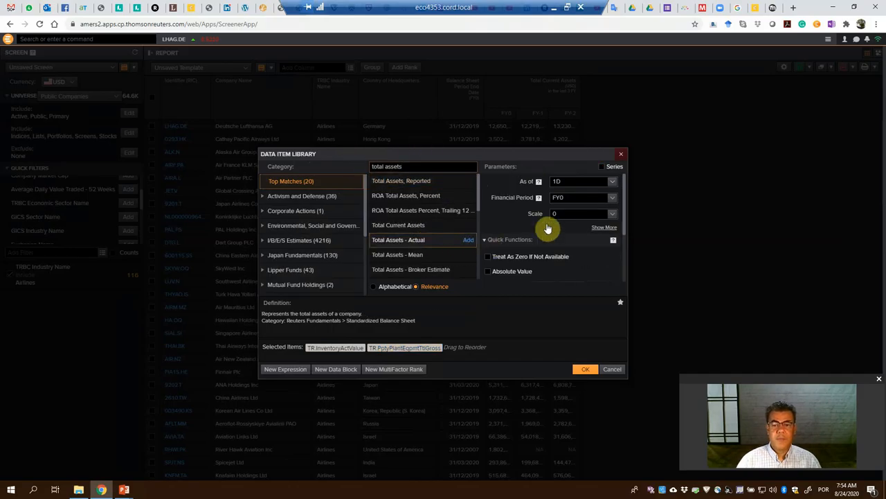
pyautogui.click(398, 240)
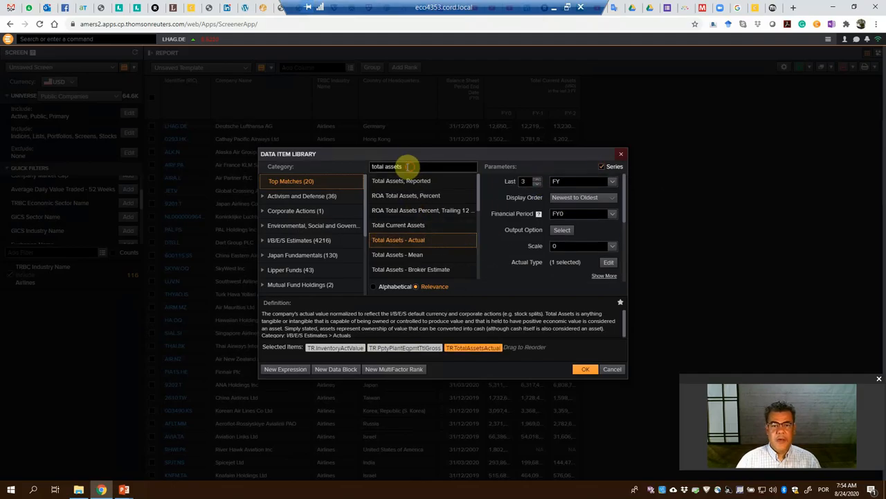
# Add actual Current Liabilities and a three-year Net Revenue series, then confirm the columns
pyautogui.write('current liabilitie')
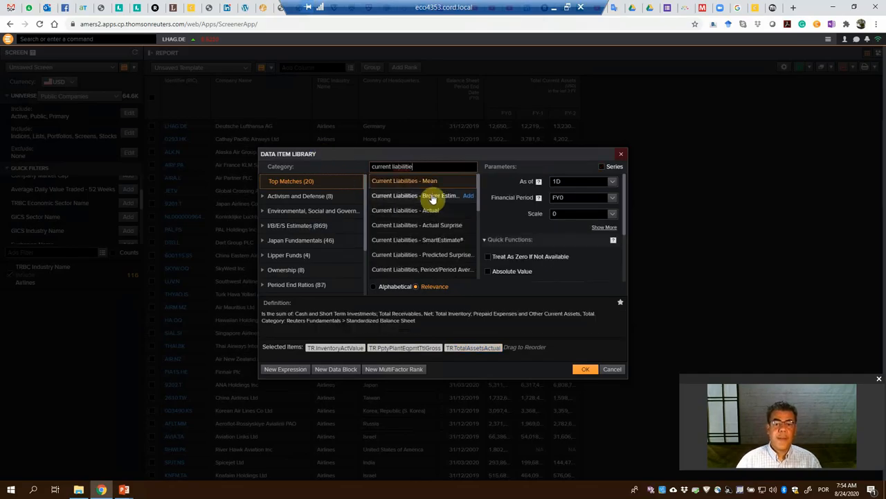
pyautogui.click(404, 181)
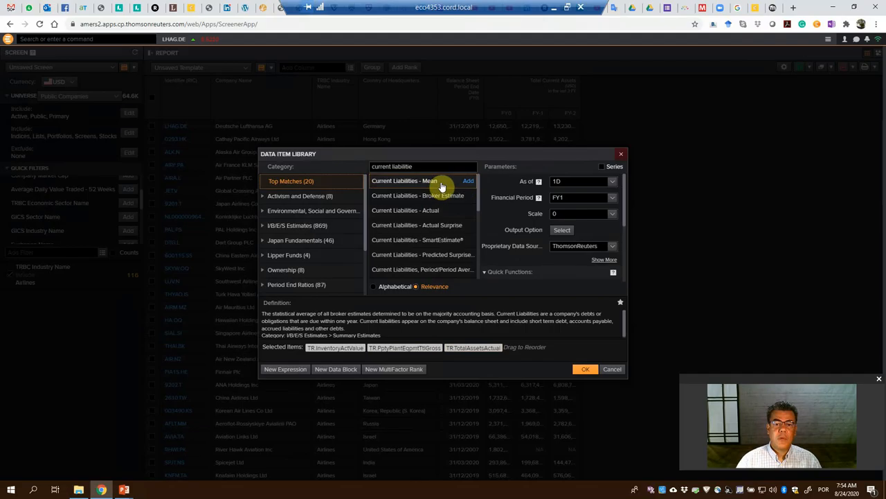
pyautogui.moveTo(455, 211)
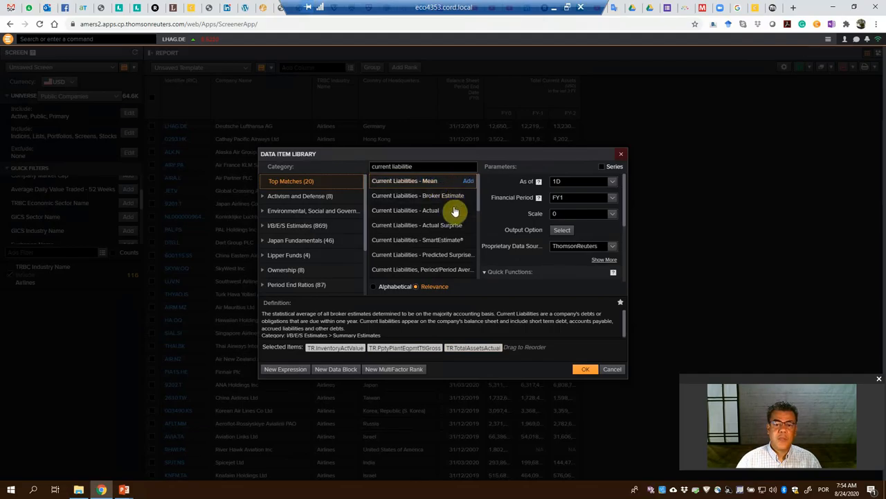
pyautogui.click(406, 210)
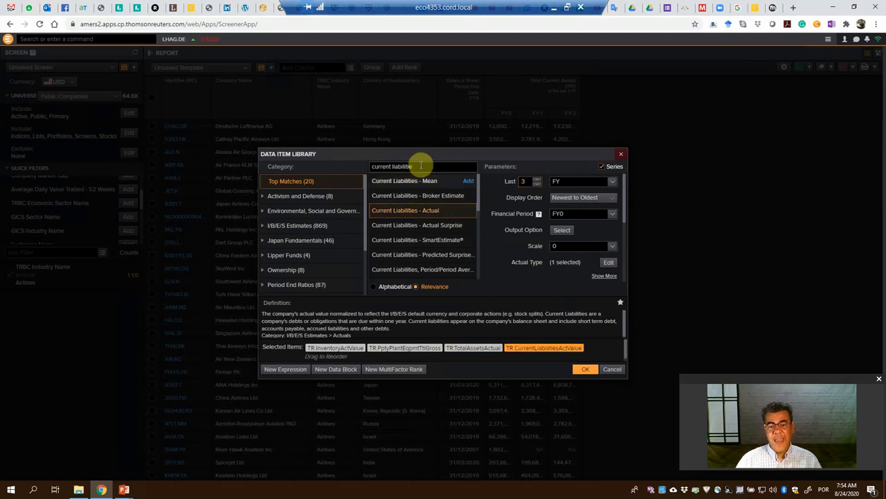
pyautogui.write('net revenue')
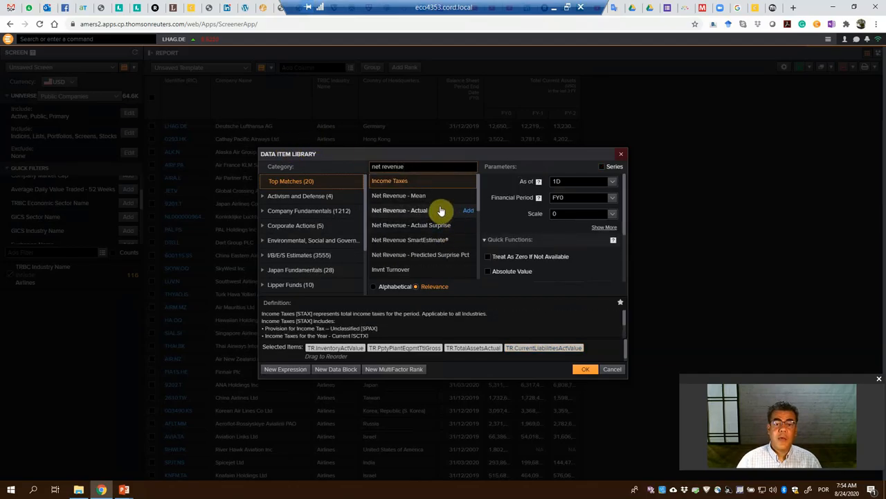
pyautogui.click(400, 210)
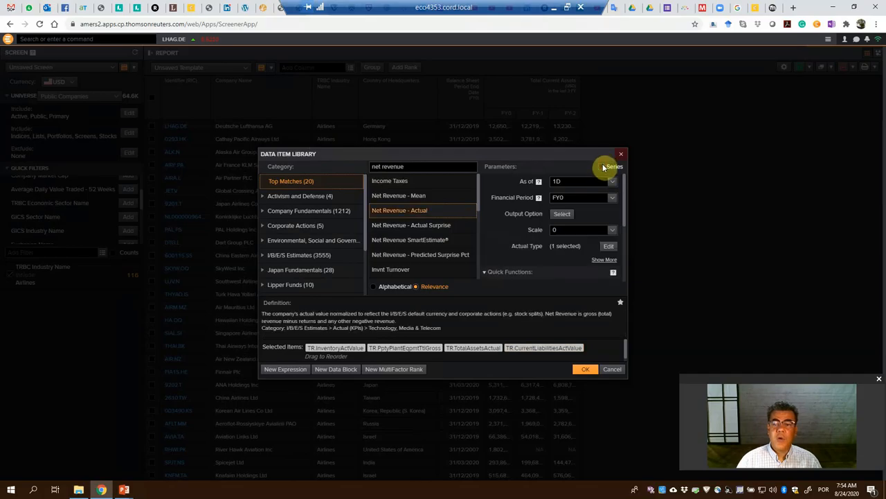
pyautogui.click(602, 166)
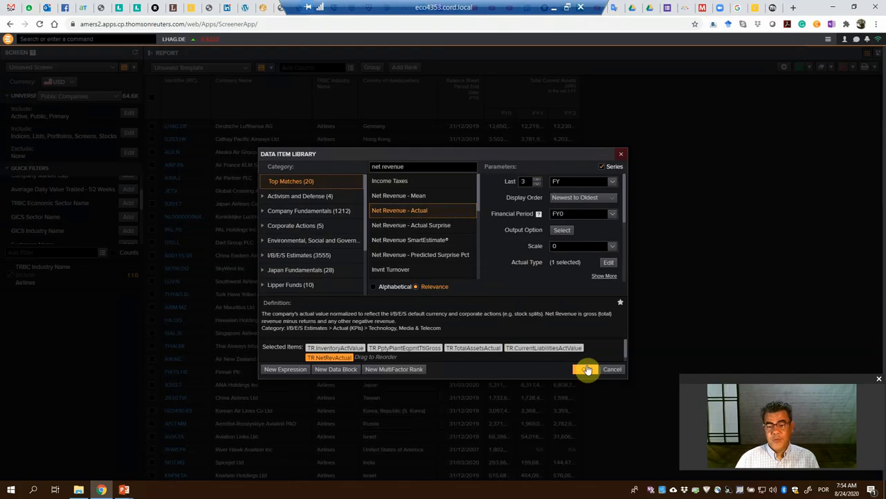
pyautogui.click(586, 368)
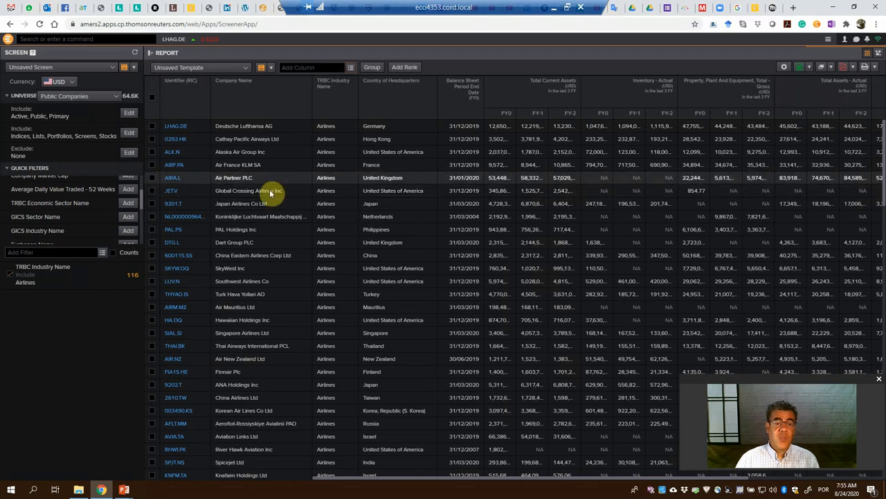
pyautogui.moveTo(718, 203)
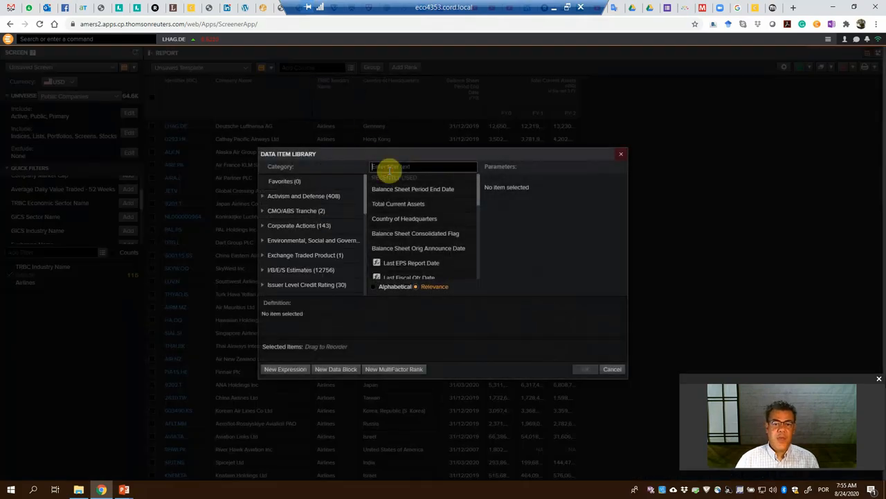
# Search 'inventory' and add Total Inventory as a last-3-FY series
pyautogui.write('inventory')
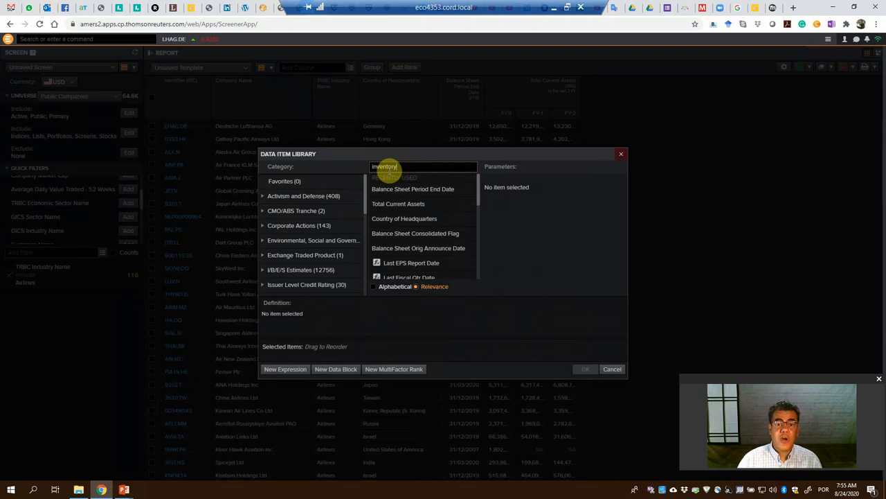
pyautogui.write('inventory')
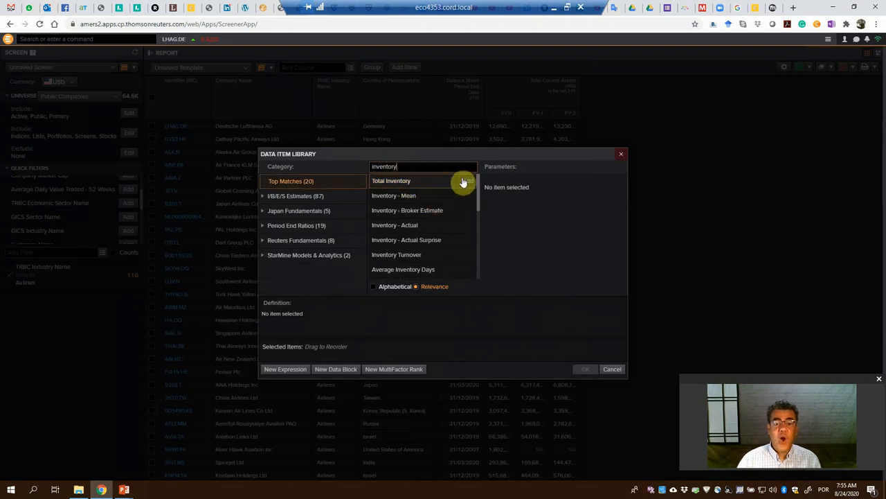
pyautogui.click(390, 181)
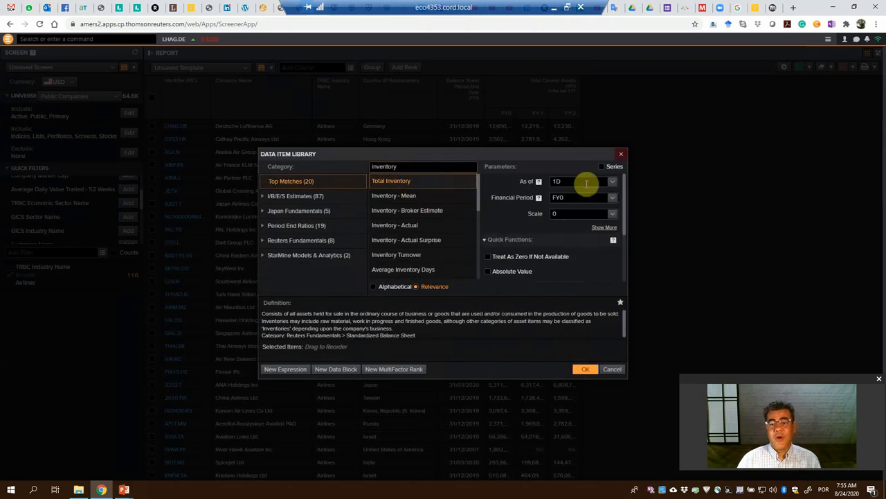
pyautogui.click(602, 166)
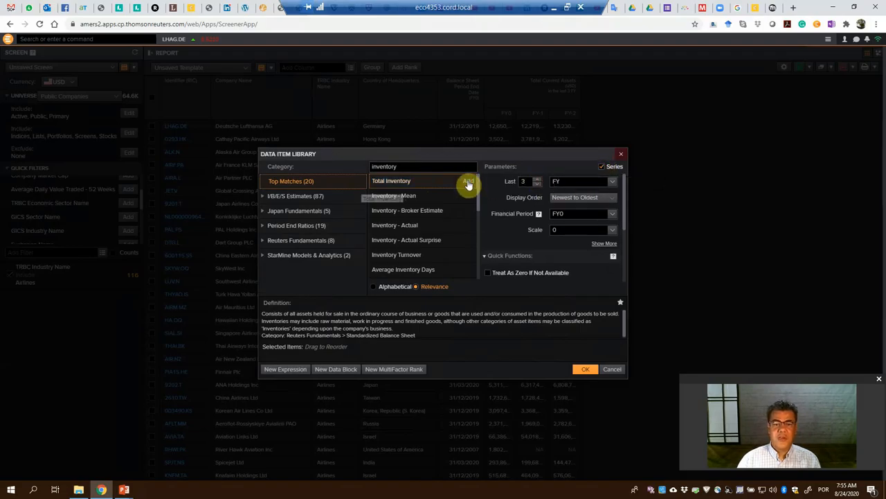
pyautogui.click(467, 181)
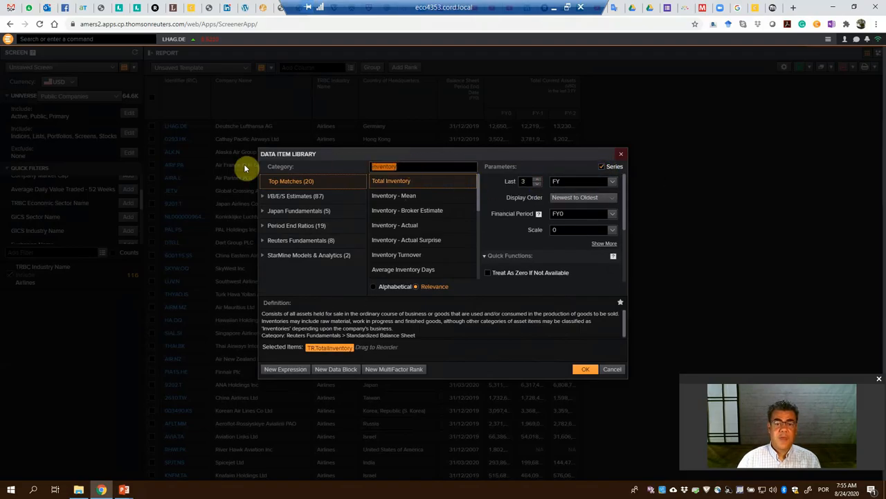
# Add net Property, Plant and Equipment as a three-year series and confirm the columns
pyautogui.write('property')
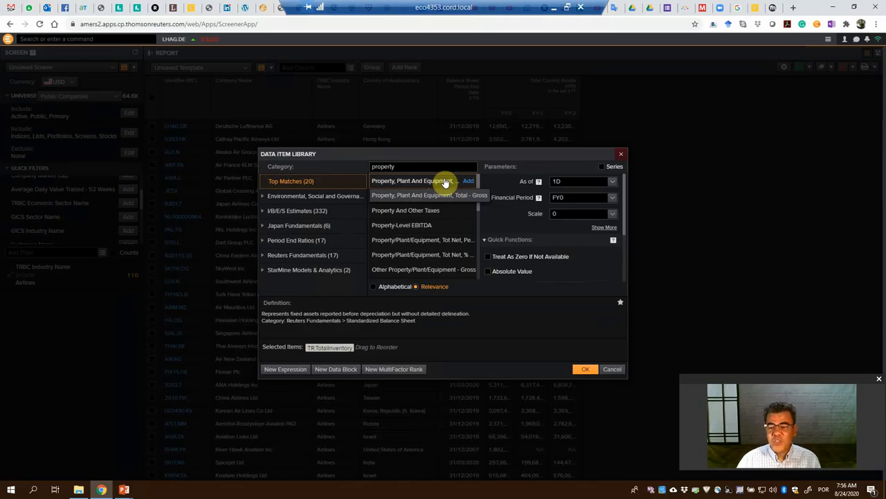
pyautogui.click(423, 180)
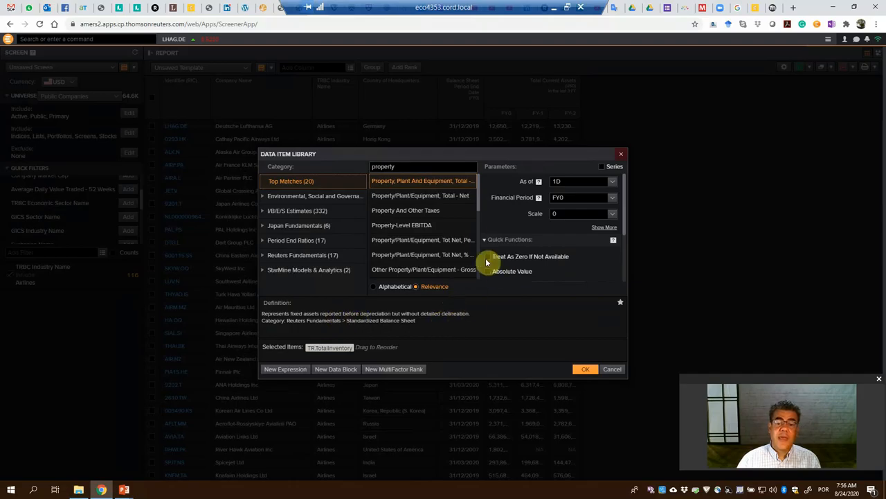
pyautogui.moveTo(479, 193)
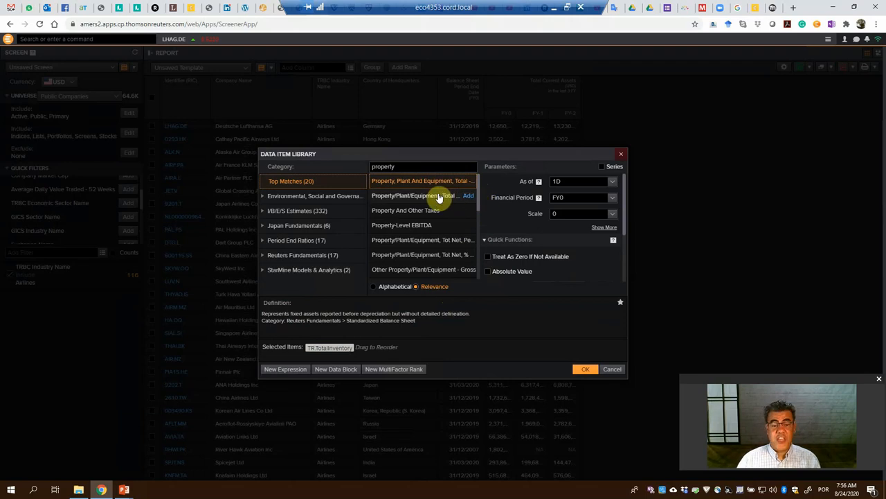
pyautogui.moveTo(430, 204)
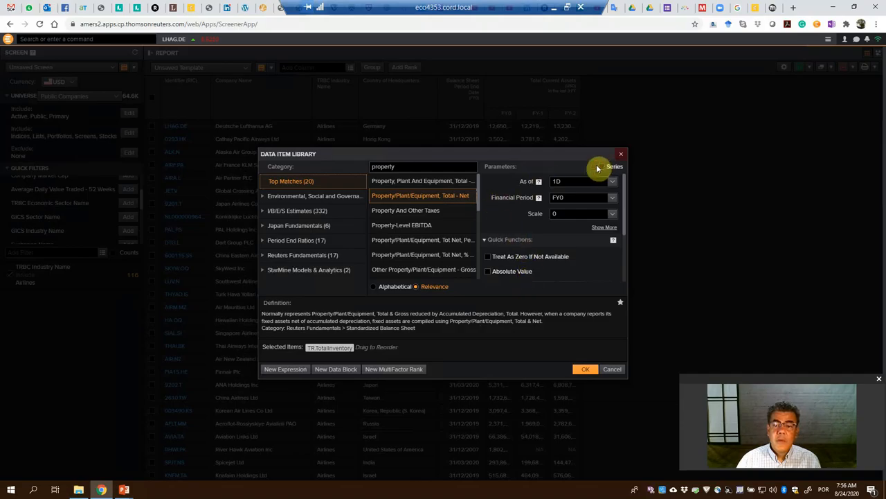
pyautogui.click(601, 167)
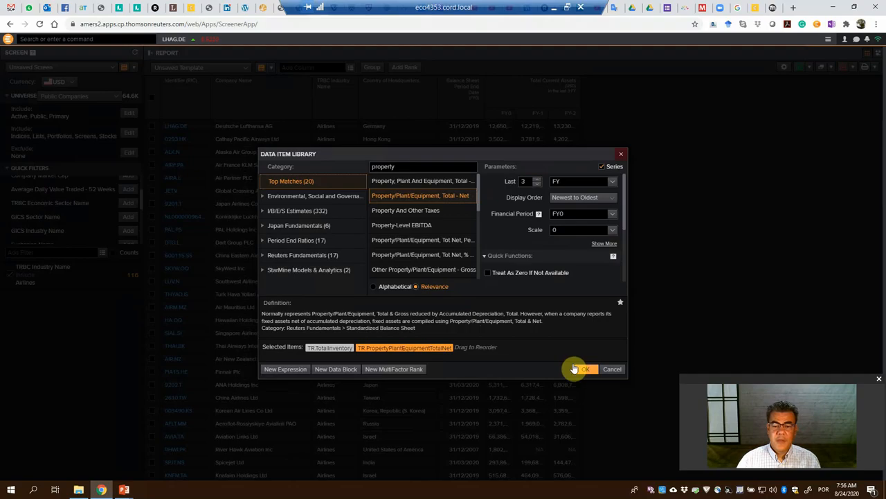
pyautogui.click(583, 368)
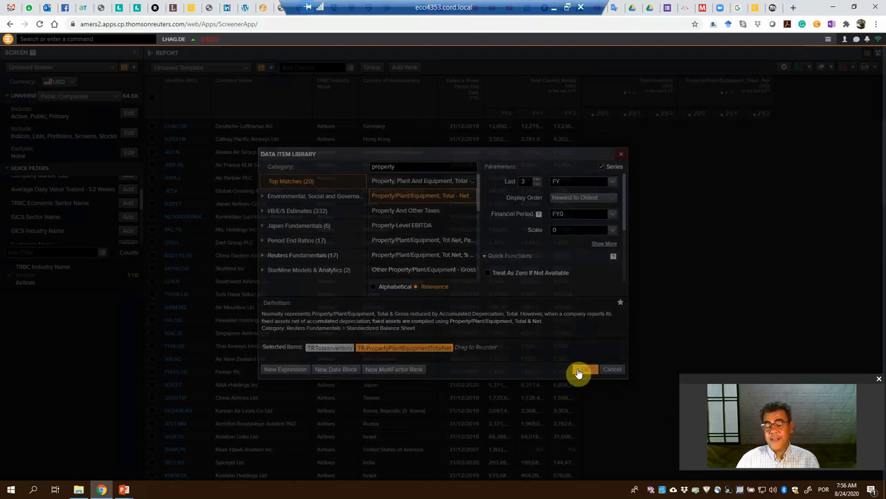
pyautogui.click(581, 368)
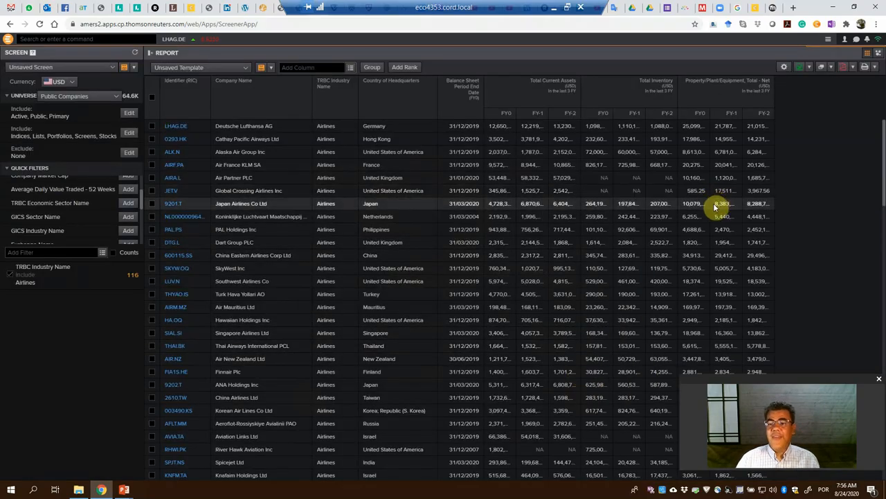
pyautogui.scroll(-3)
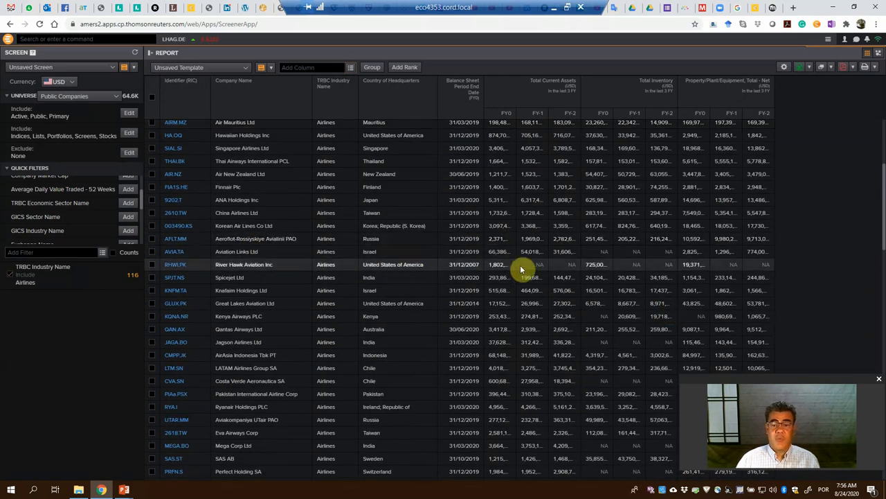
pyautogui.moveTo(757, 277)
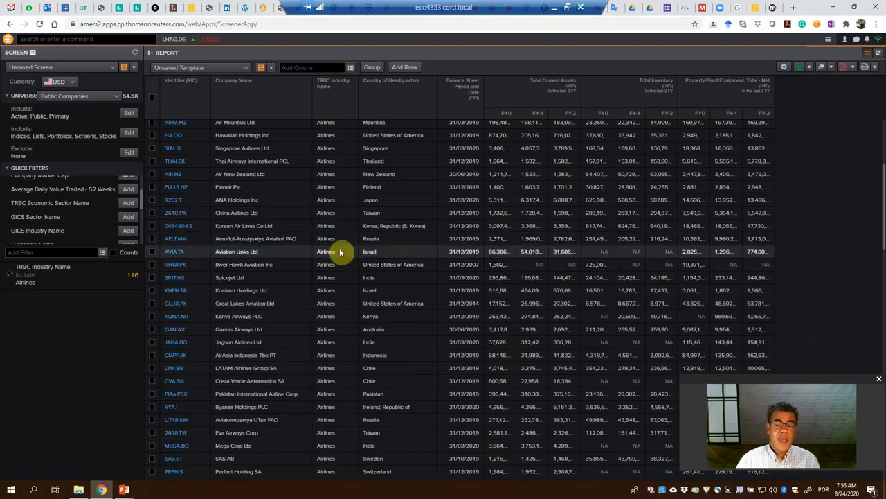
pyautogui.moveTo(601, 253)
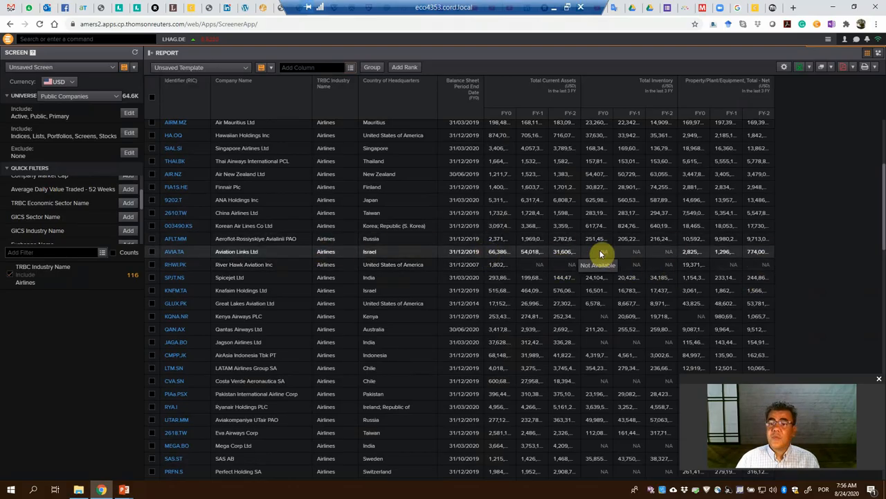
pyautogui.moveTo(654, 251)
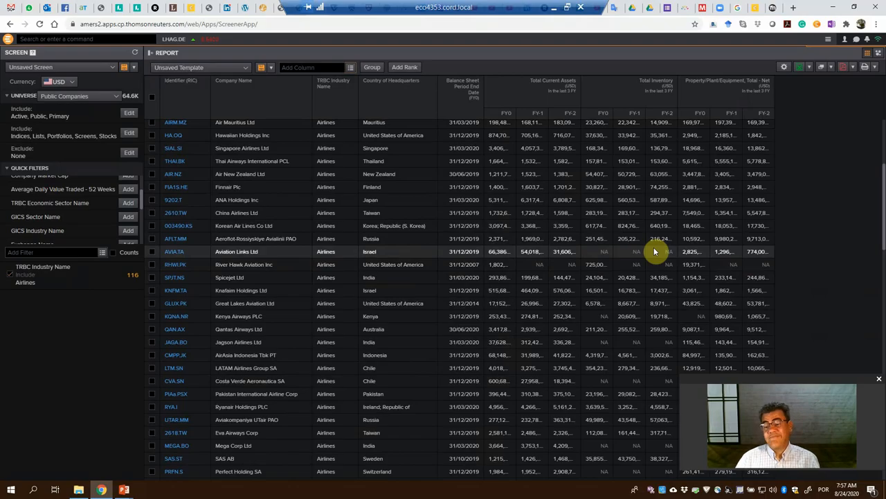
pyautogui.scroll(-3)
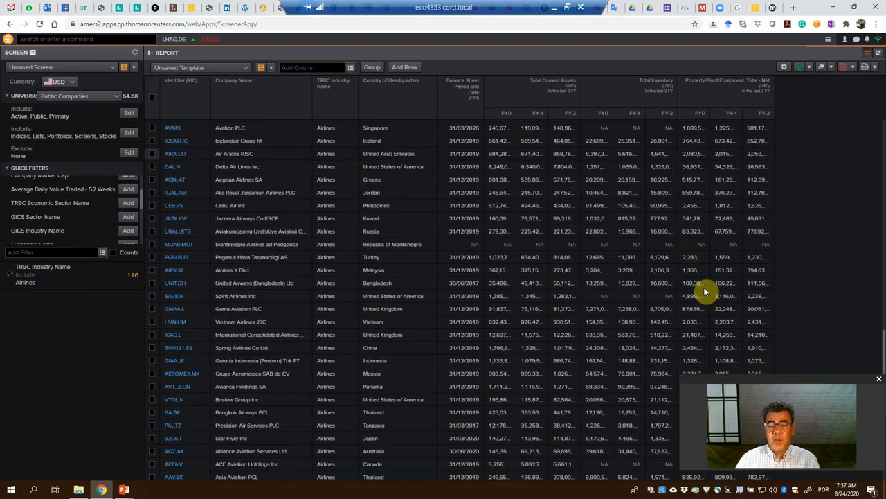
pyautogui.scroll(-3)
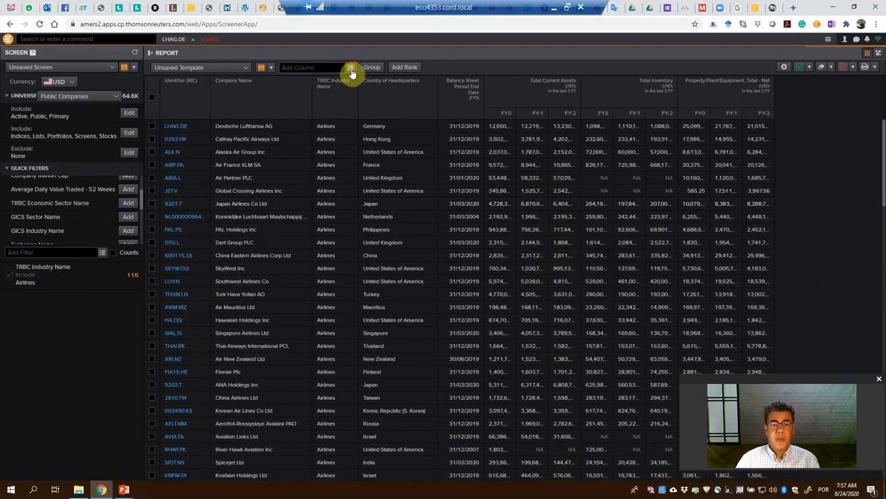
# Add Total Assets, Reported and a last-3-FY Total Current Liabilities series, then confirm
pyautogui.click(351, 67)
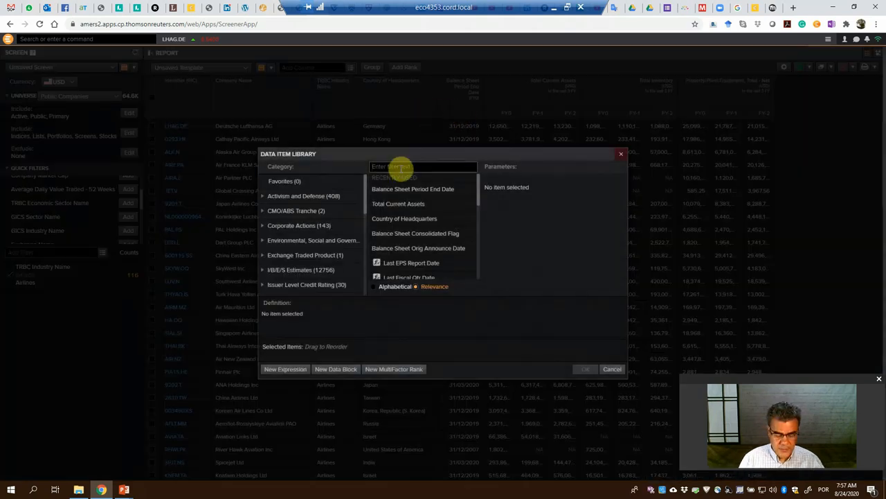
pyautogui.write('total assets')
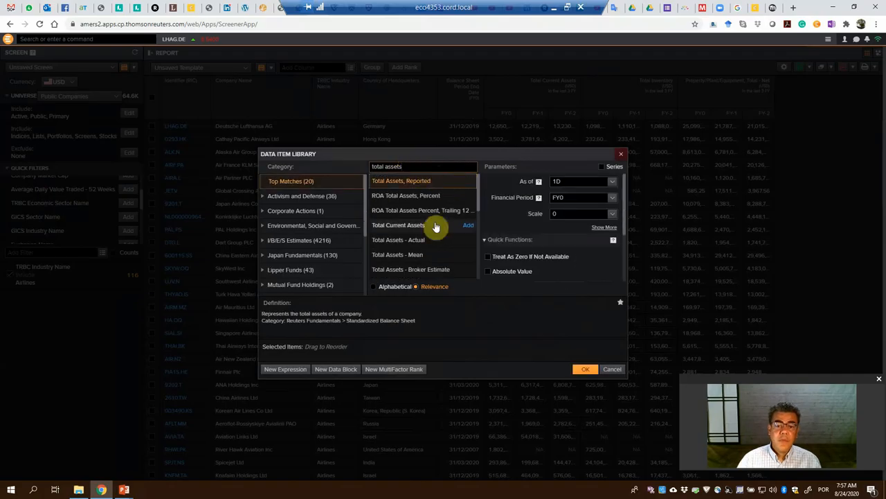
pyautogui.moveTo(439, 181)
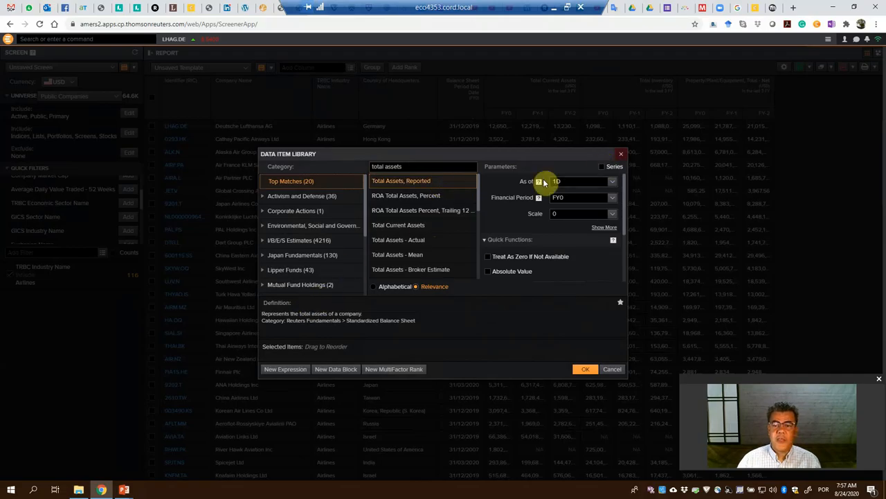
pyautogui.click(601, 166)
pyautogui.write('current li')
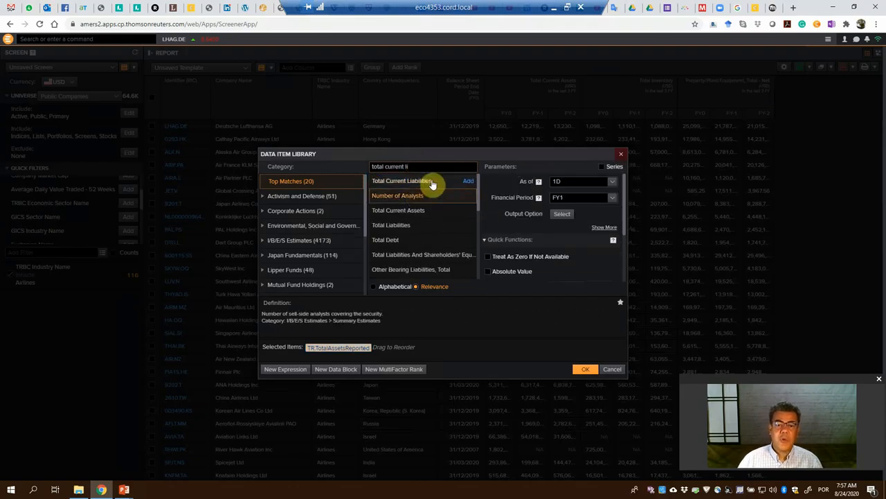
pyautogui.click(402, 180)
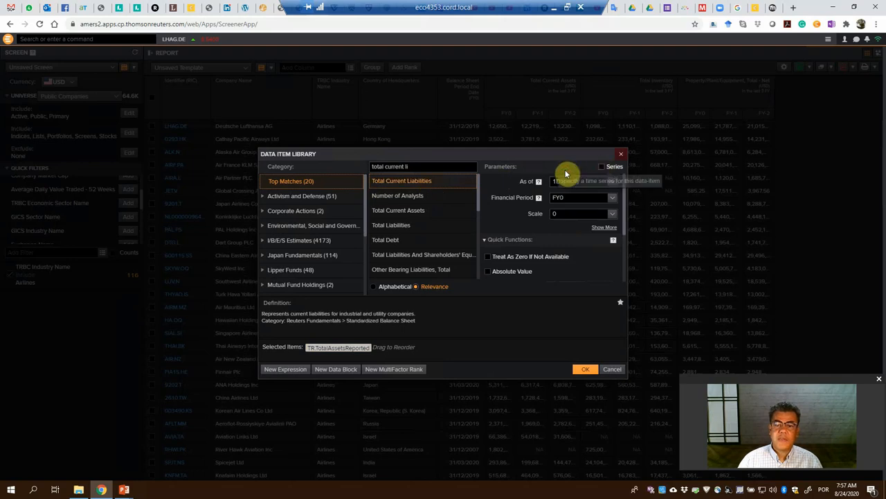
pyautogui.click(601, 166)
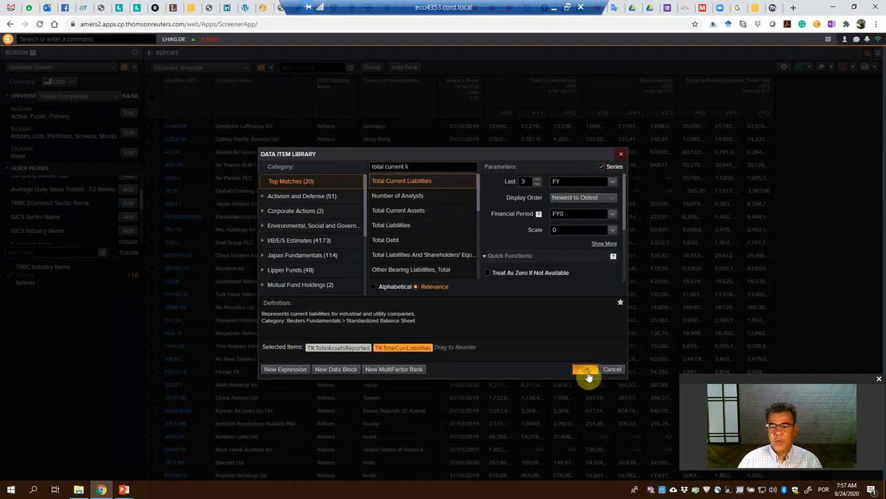
pyautogui.click(586, 369)
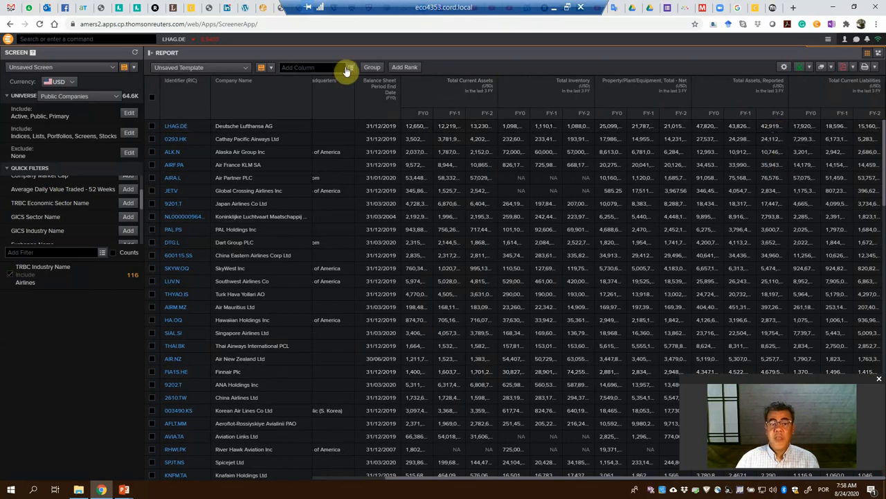
pyautogui.moveTo(349, 72)
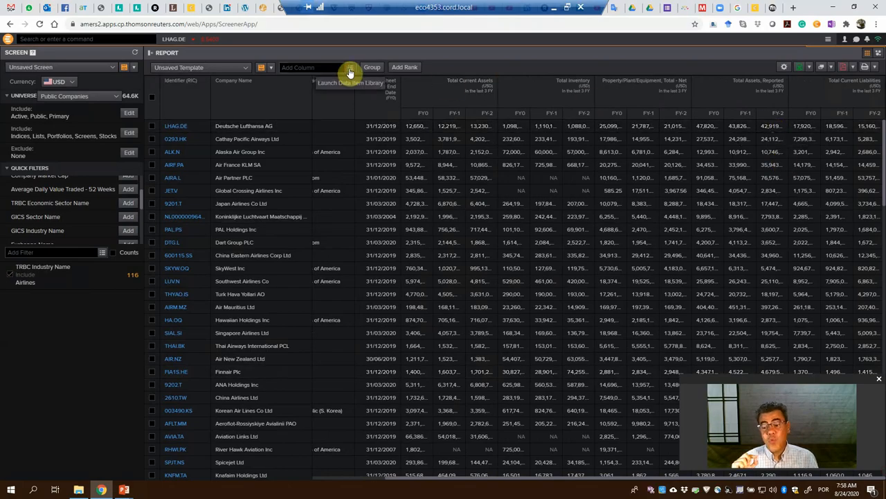
# Reopen the Data Item Library from beside the Add Column field
pyautogui.click(350, 73)
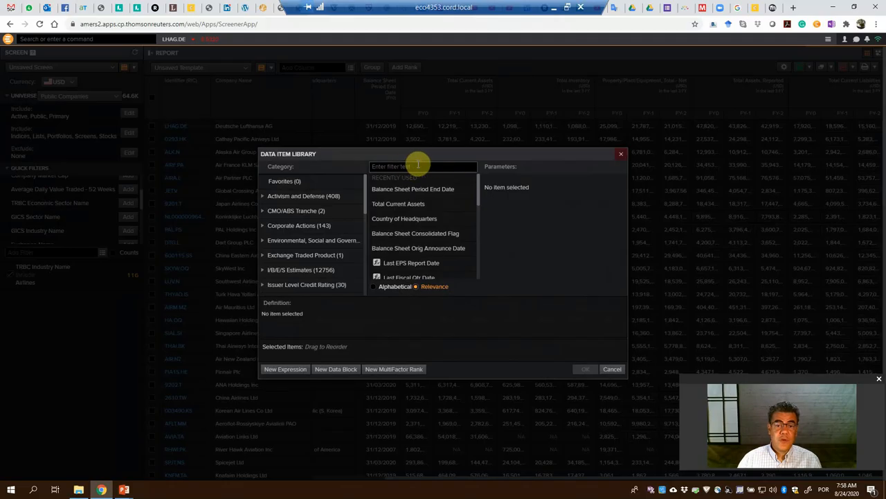
# Search 'revenue' and compare the definitions of several Revenue items, including the income-statement one
pyautogui.write('cur')
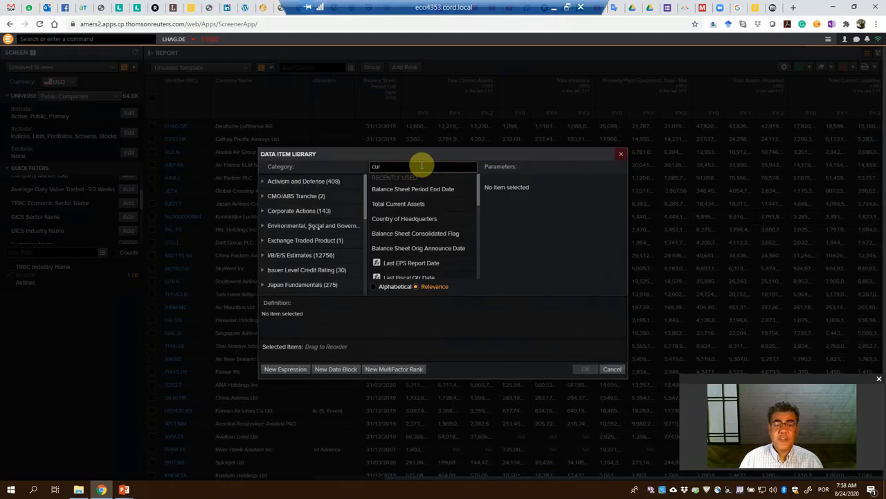
pyautogui.write('revenue')
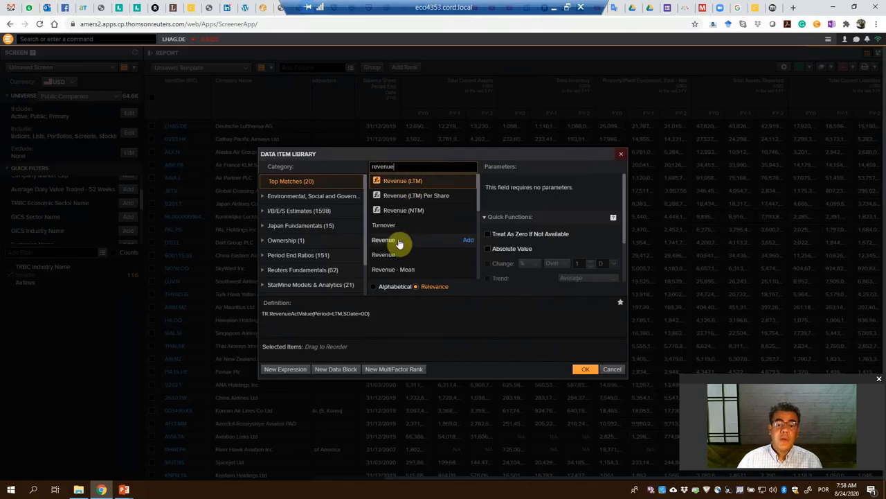
pyautogui.click(384, 239)
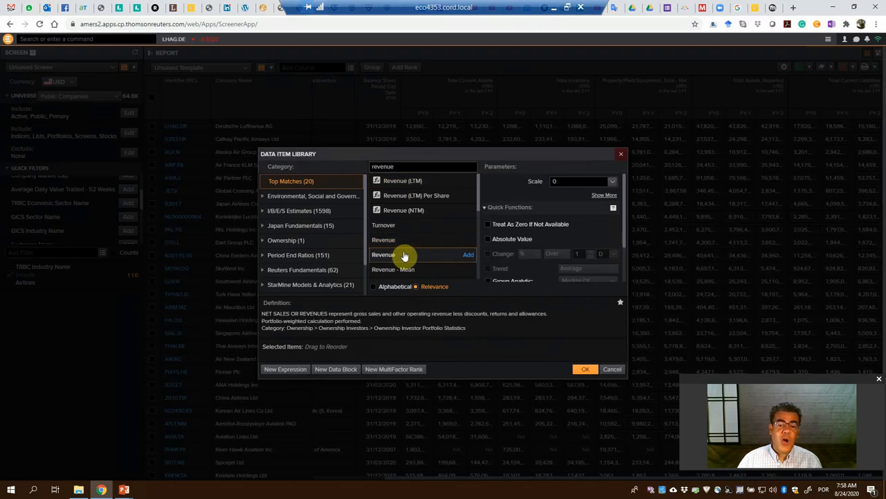
pyautogui.click(383, 254)
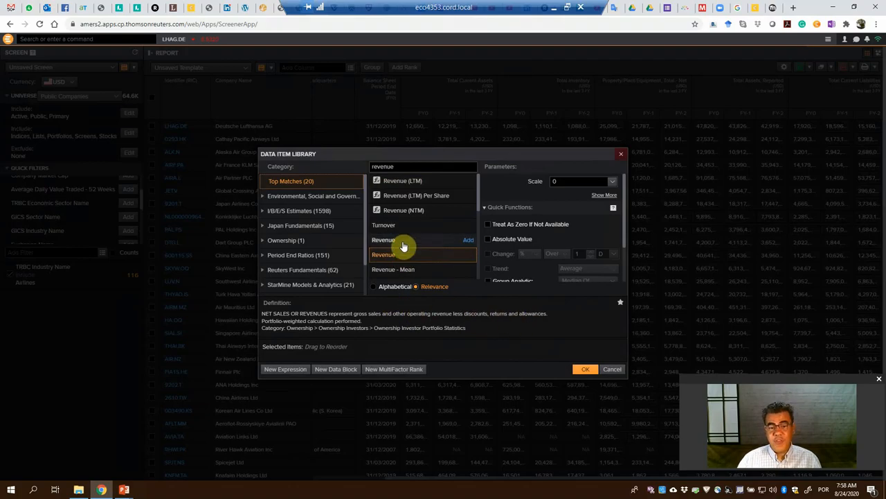
pyautogui.click(404, 239)
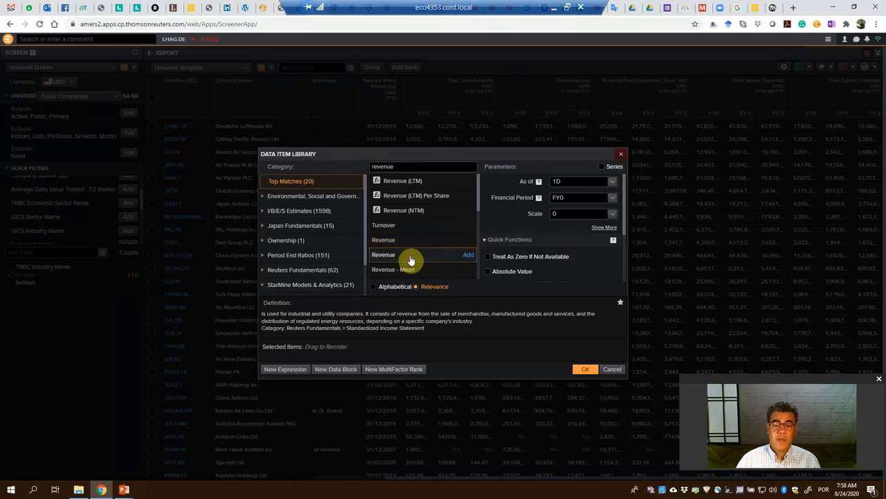
pyautogui.click(383, 254)
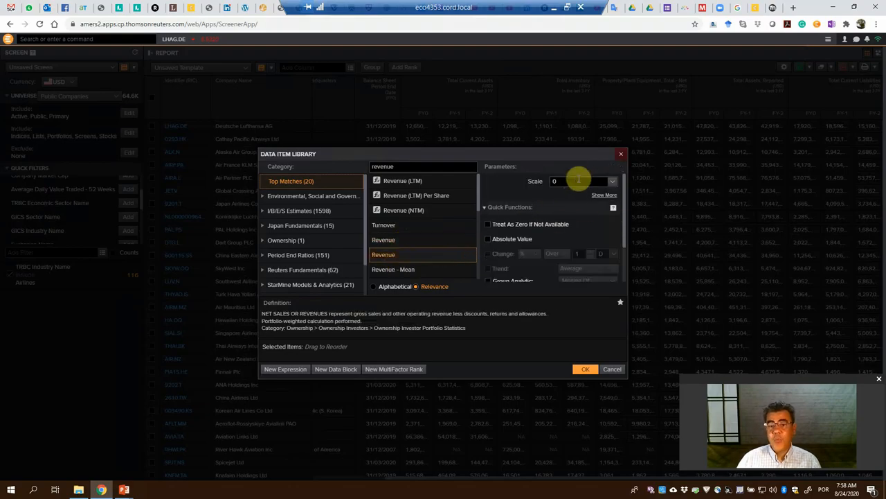
pyautogui.moveTo(408, 240)
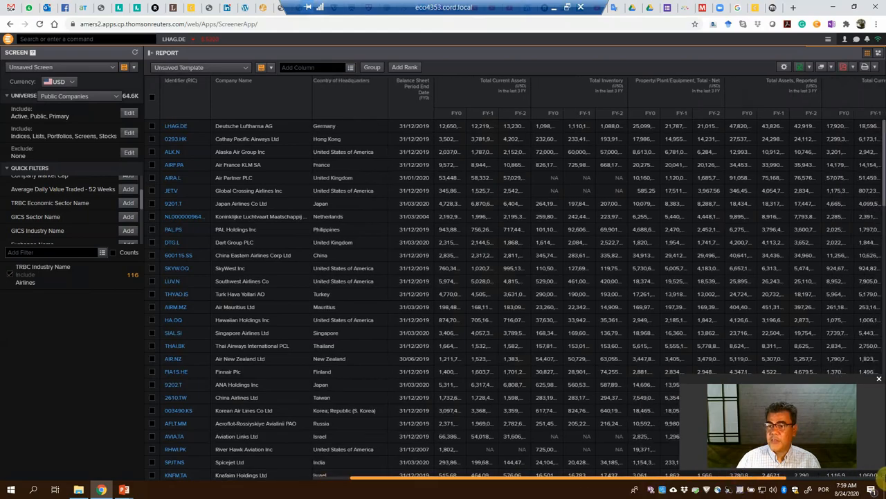
# Scroll the report grid right and down to review the columns through Revenue
pyautogui.hscroll(3)
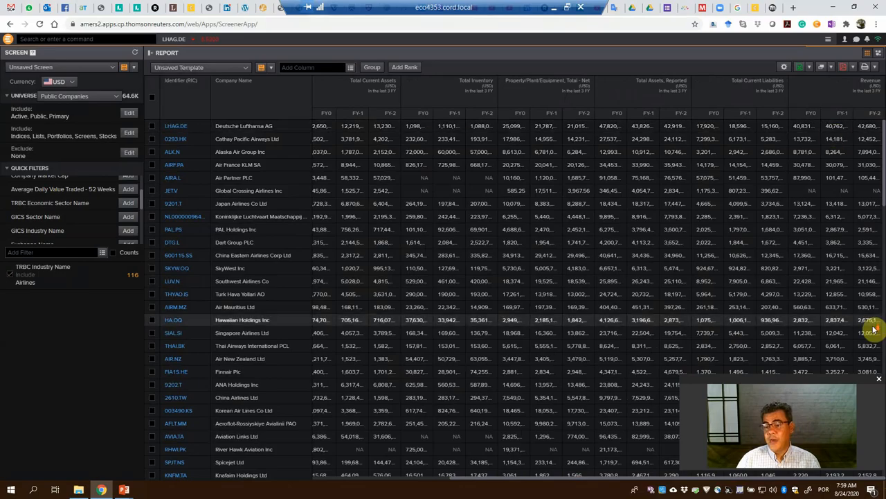
pyautogui.scroll(-3)
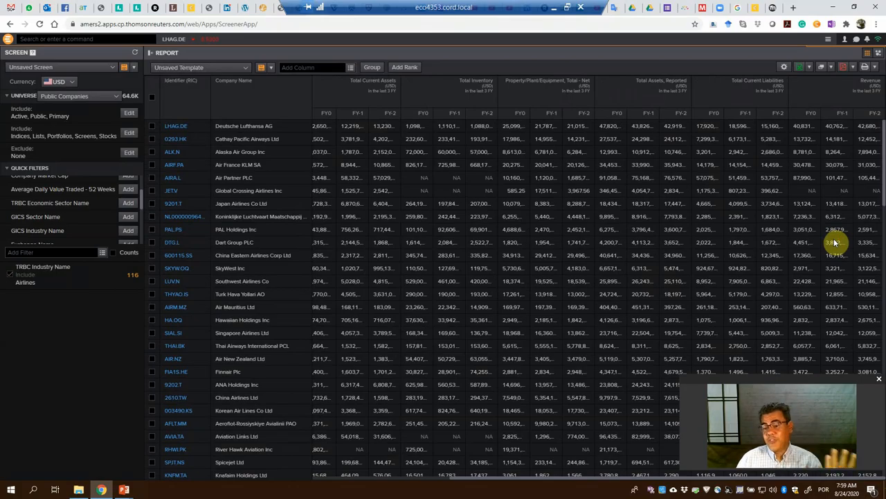
pyautogui.moveTo(776, 137)
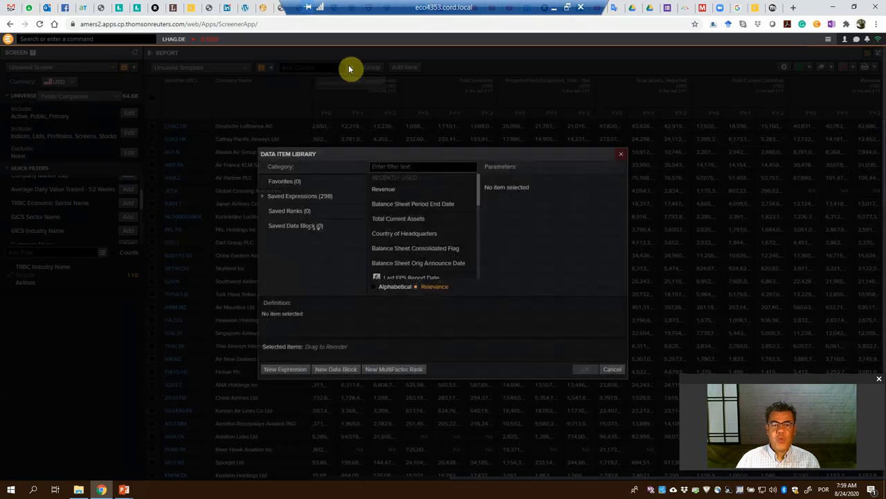
# Search 'current ratio', select Current Ratio and mark it as a last-3-FY series
pyautogui.write('c')
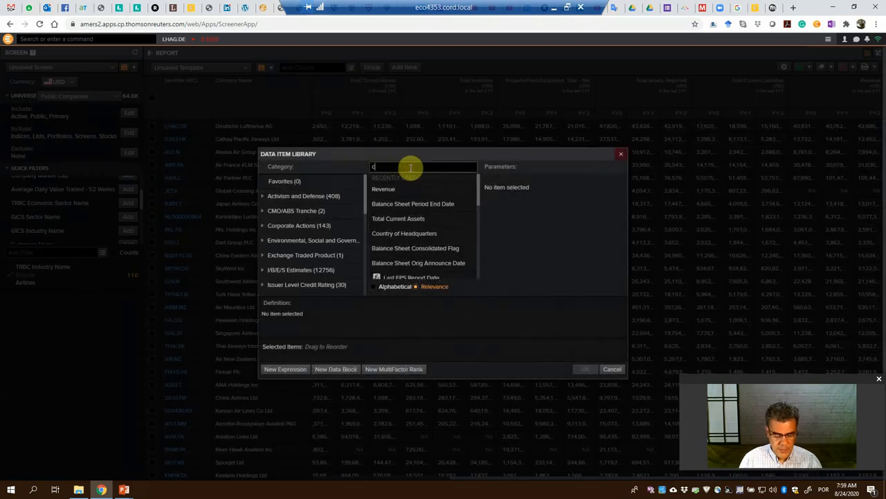
pyautogui.write('current ratio')
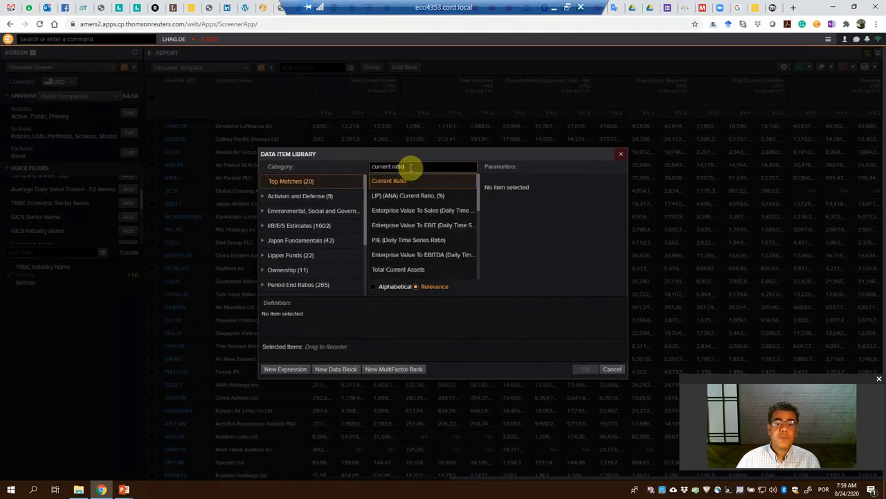
pyautogui.click(388, 180)
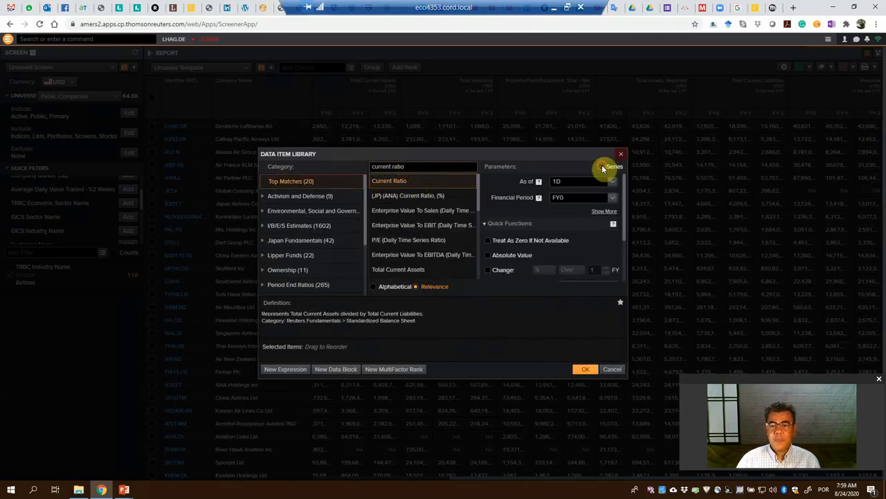
pyautogui.click(602, 166)
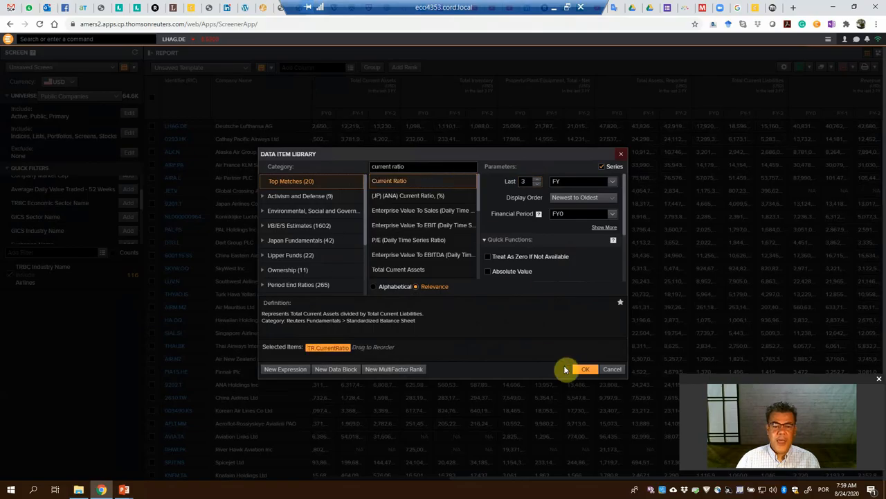
pyautogui.moveTo(829, 456)
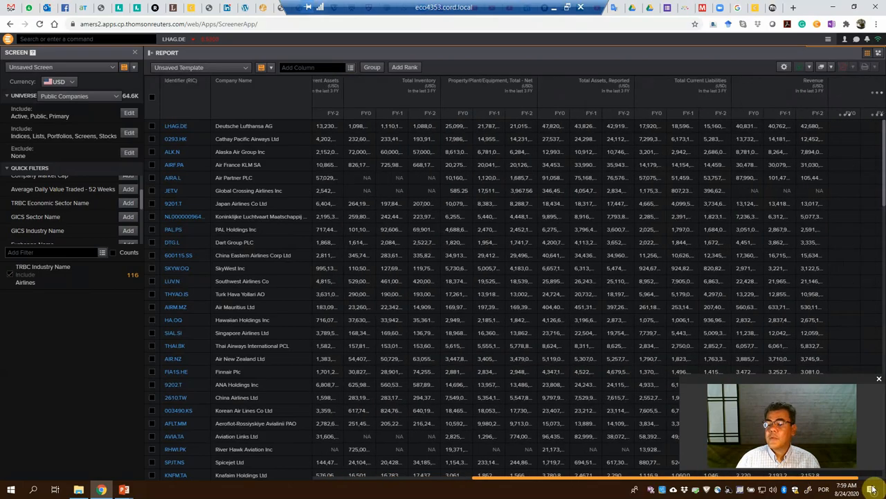
# Scroll the report grid right to view the new Current Ratio column
pyautogui.hscroll(3)
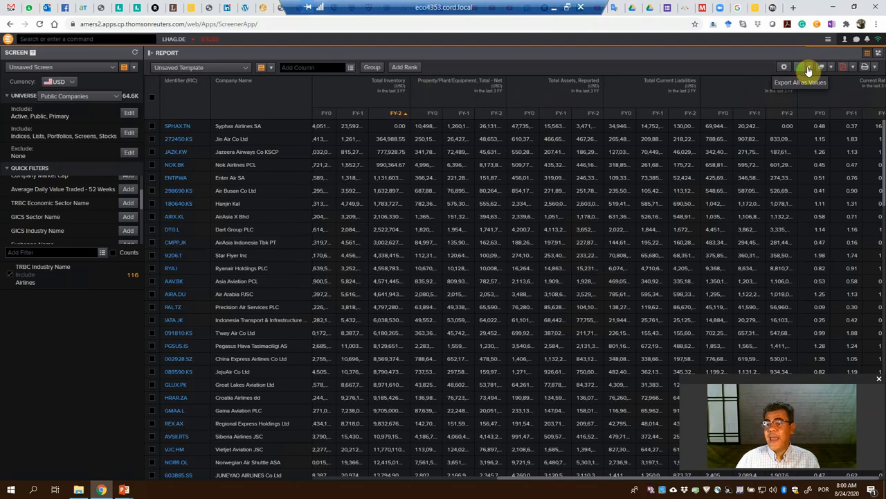
# Export the full airline report as values, save it to Downloads and open the workbook
pyautogui.click(809, 67)
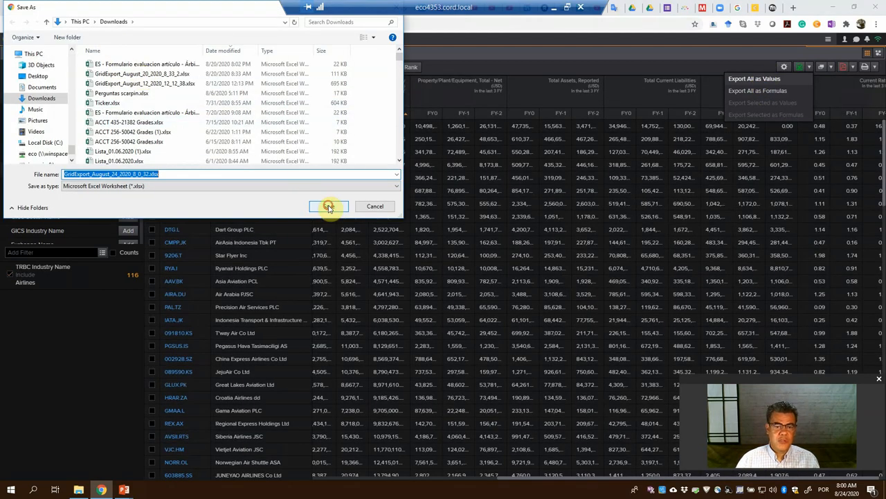
pyautogui.click(329, 206)
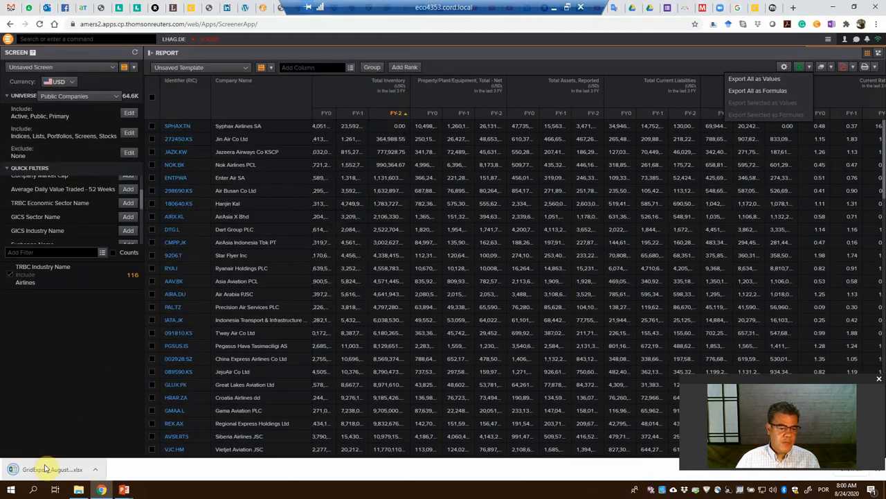
pyautogui.click(52, 468)
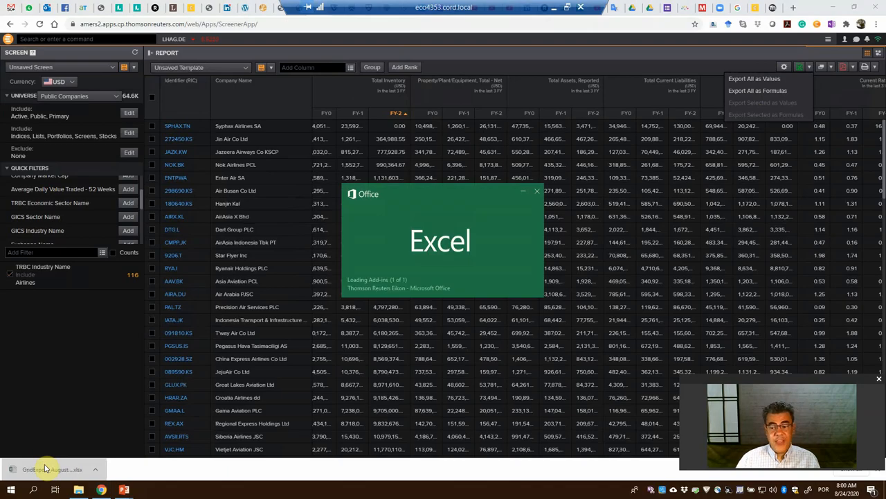
pyautogui.click(45, 469)
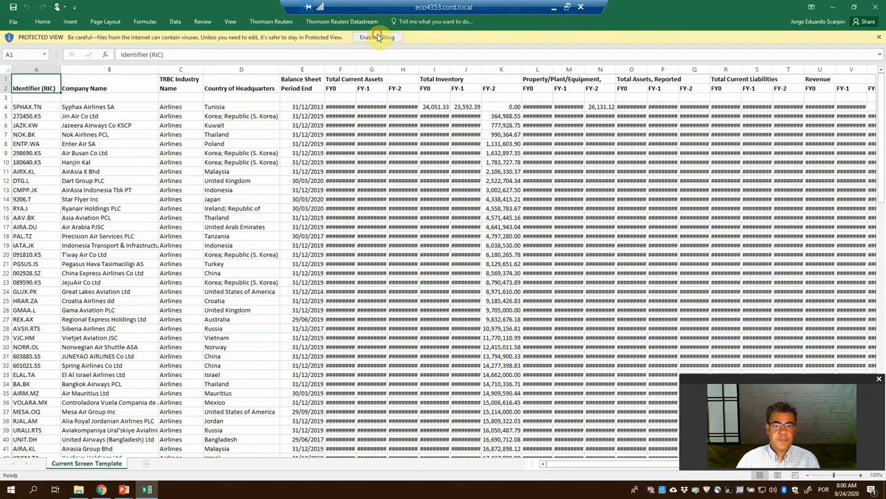
# Enable editing in the exported workbook and inspect a balance sheet figure
pyautogui.click(377, 37)
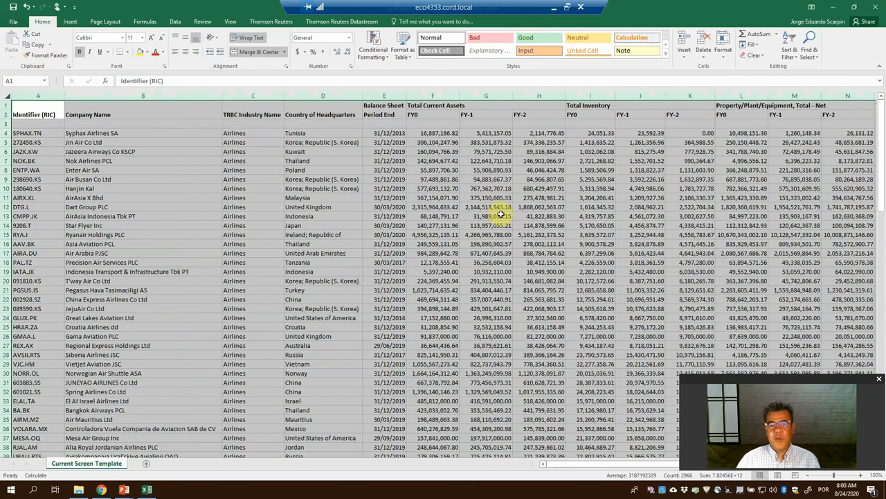
pyautogui.click(487, 216)
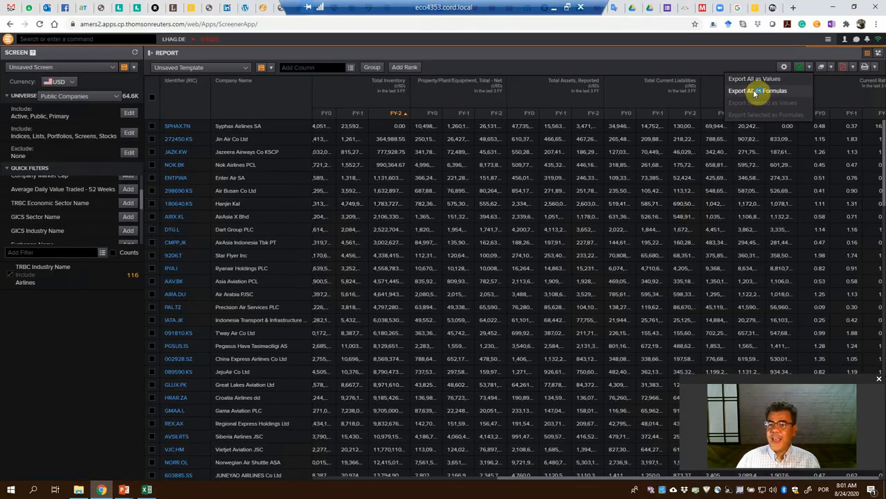
# Export the full airline report as formulas and save the new workbook
pyautogui.click(754, 78)
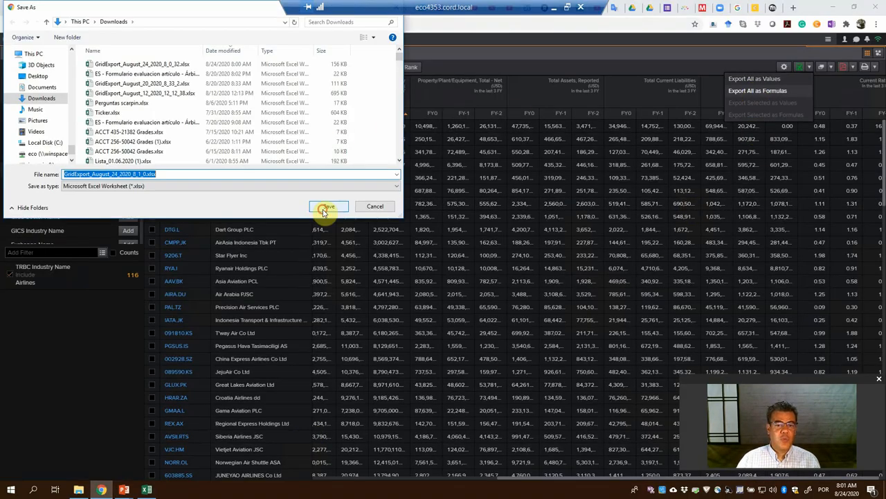
pyautogui.click(327, 206)
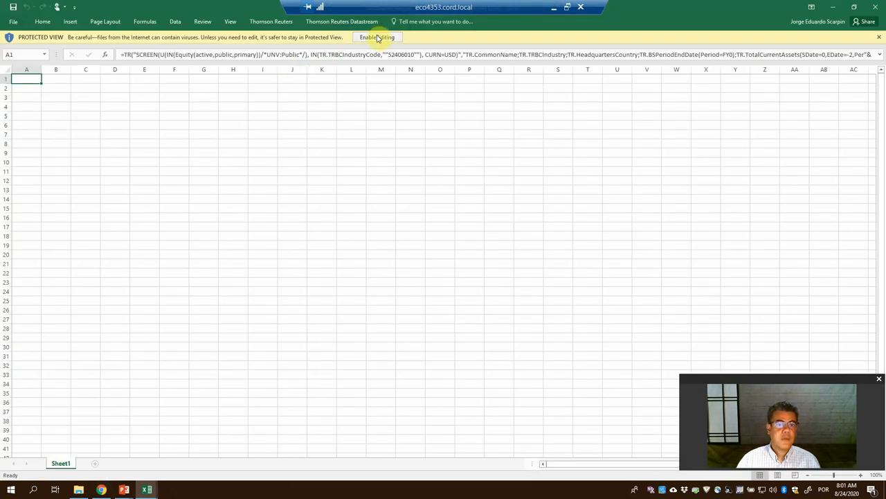
# Enable editing on the formula workbook and confirm the Eikon sign-in
pyautogui.click(377, 37)
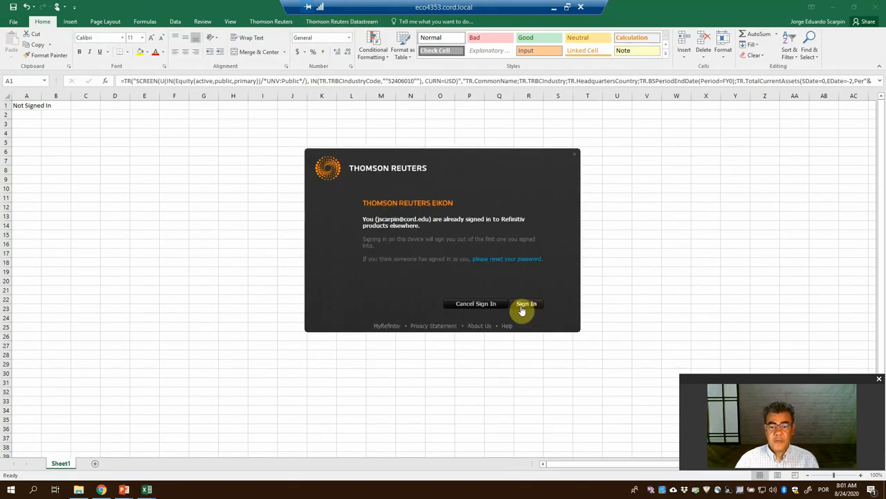
pyautogui.click(527, 304)
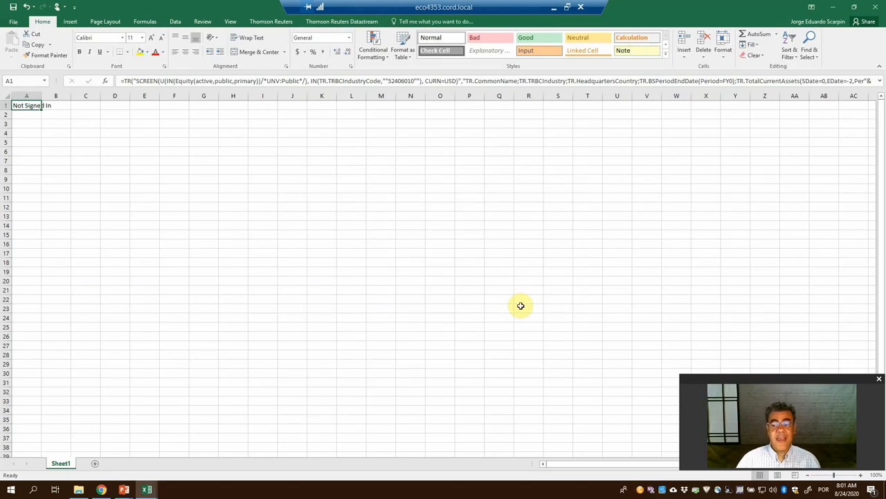
pyautogui.moveTo(436, 185)
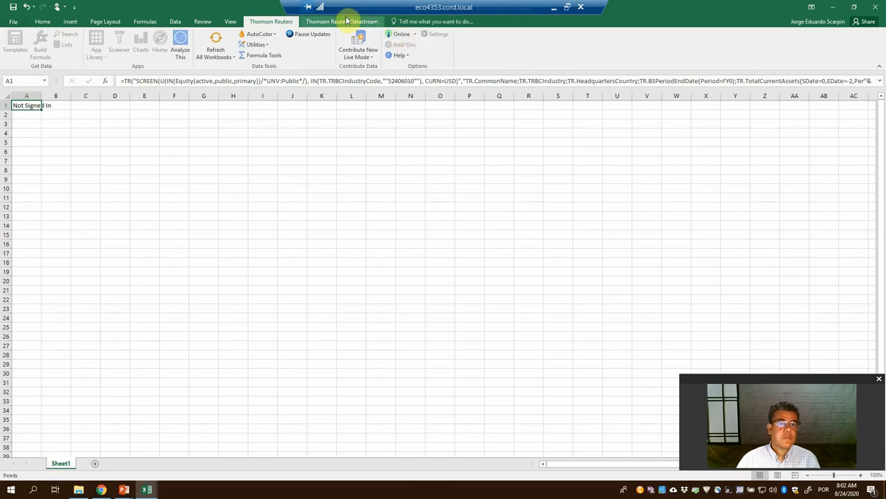
# Refresh the screening formula's data from the Datastream ribbon tab
pyautogui.click(342, 21)
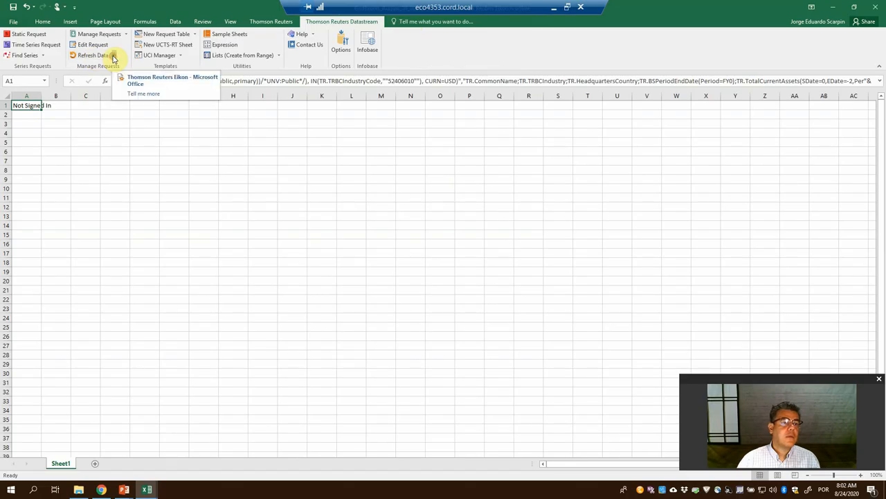
pyautogui.click(92, 55)
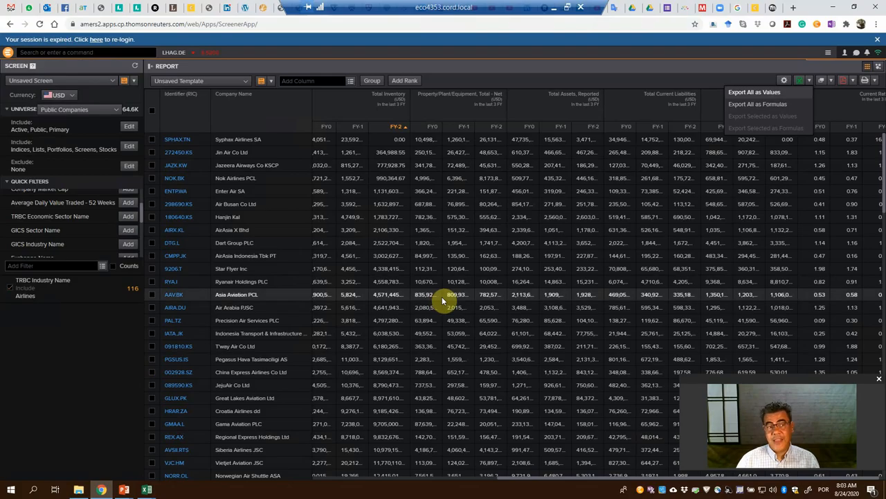
pyautogui.moveTo(497, 257)
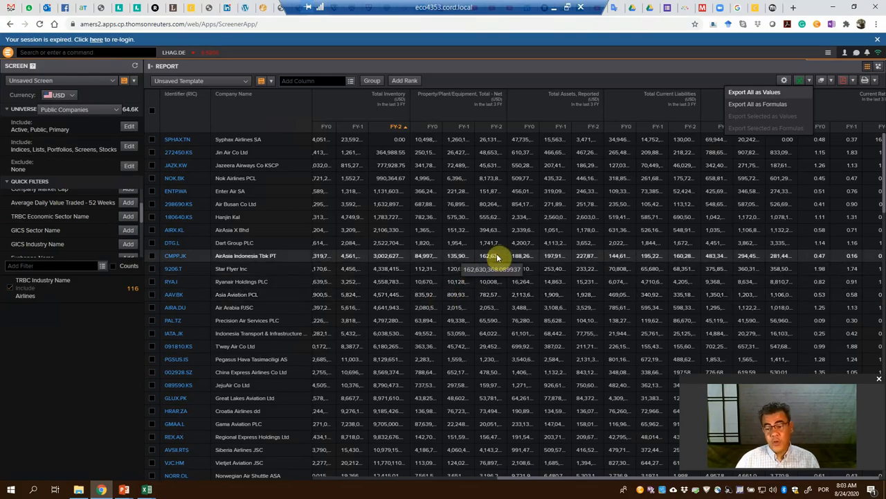
pyautogui.moveTo(582, 178)
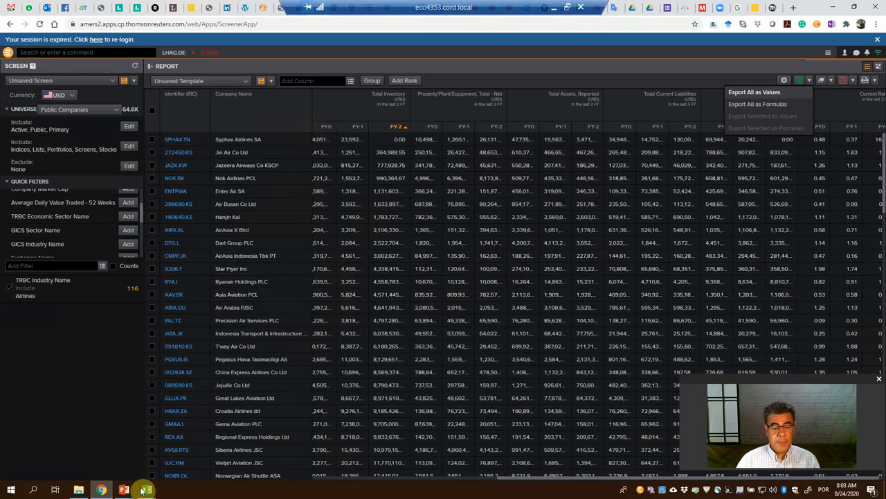
# Switch back to the Excel formula workbook from the taskbar
pyautogui.click(145, 489)
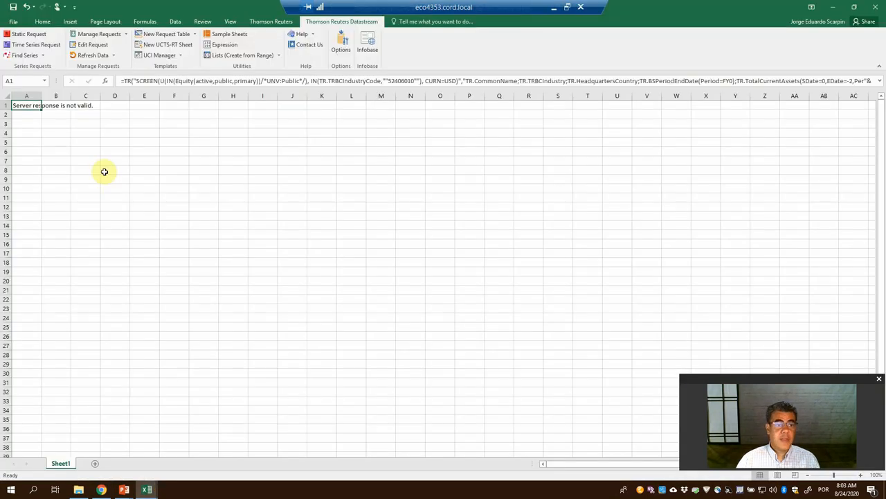
pyautogui.moveTo(103, 167)
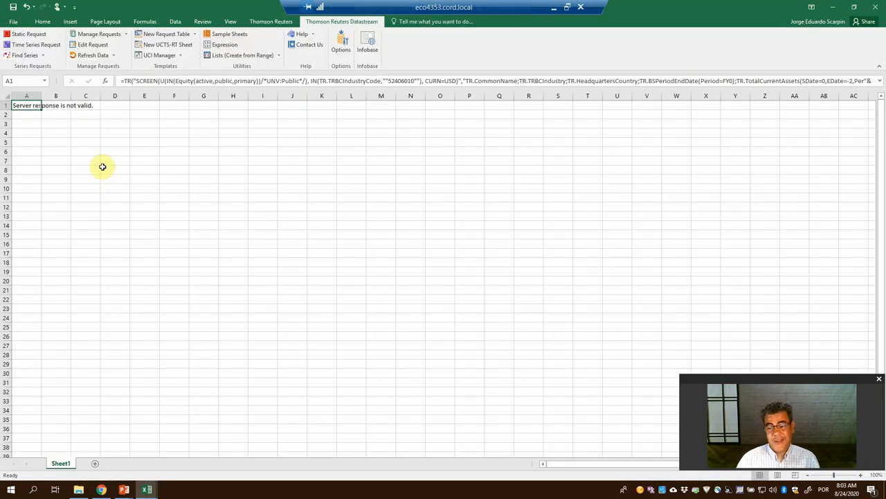
pyautogui.moveTo(145, 399)
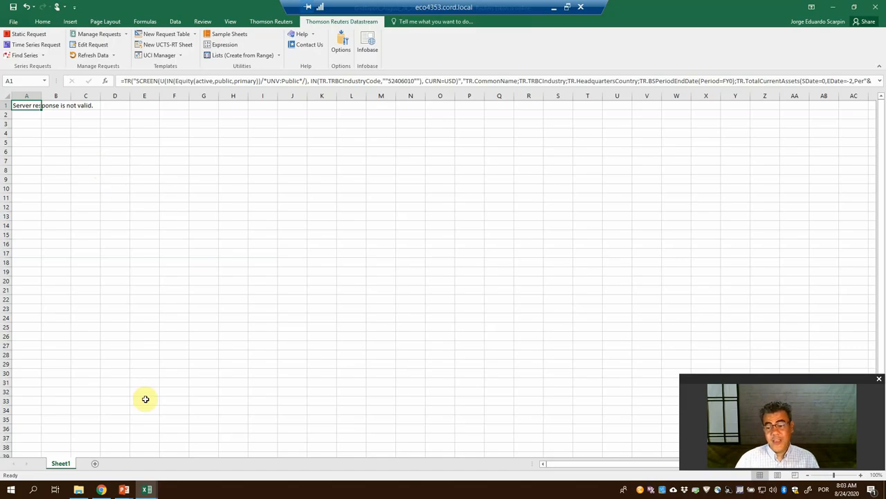
pyautogui.moveTo(136, 450)
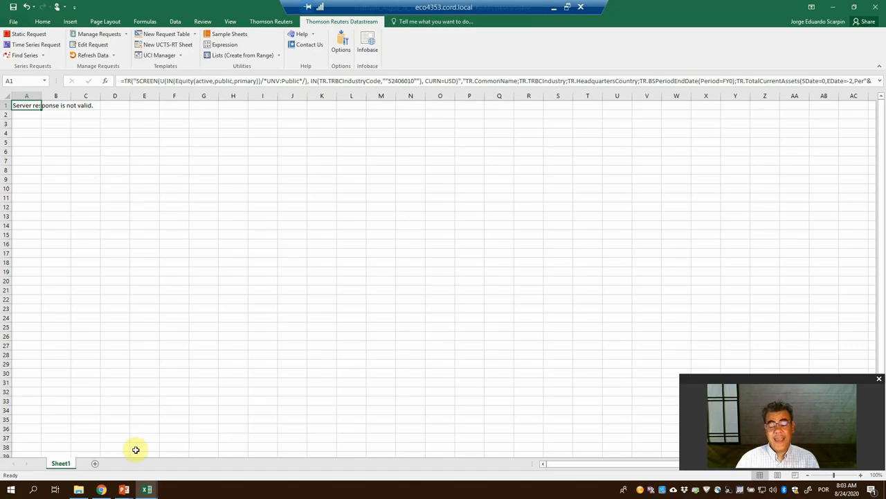
pyautogui.moveTo(124, 490)
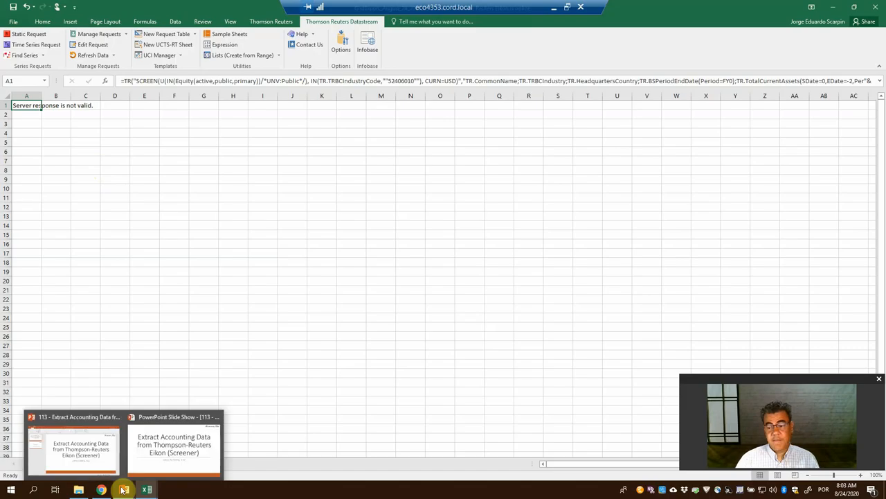
# Bring up the PowerPoint slide show with the closing Thank you slide
pyautogui.click(174, 444)
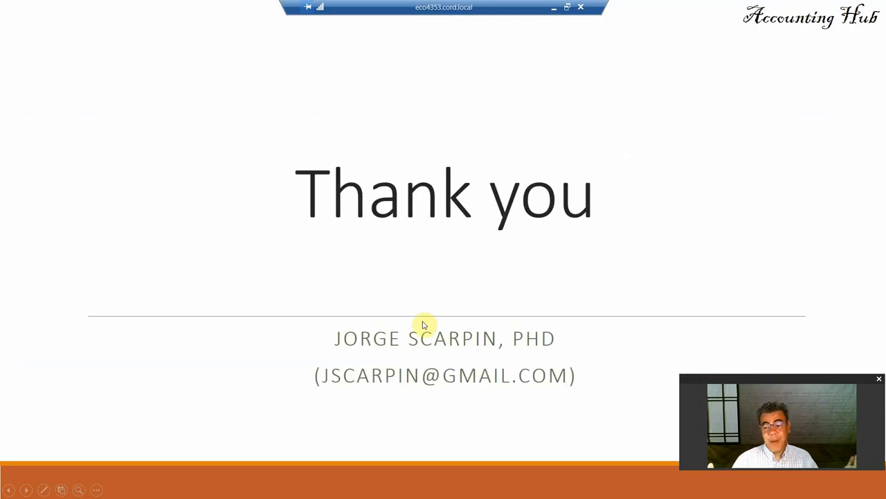